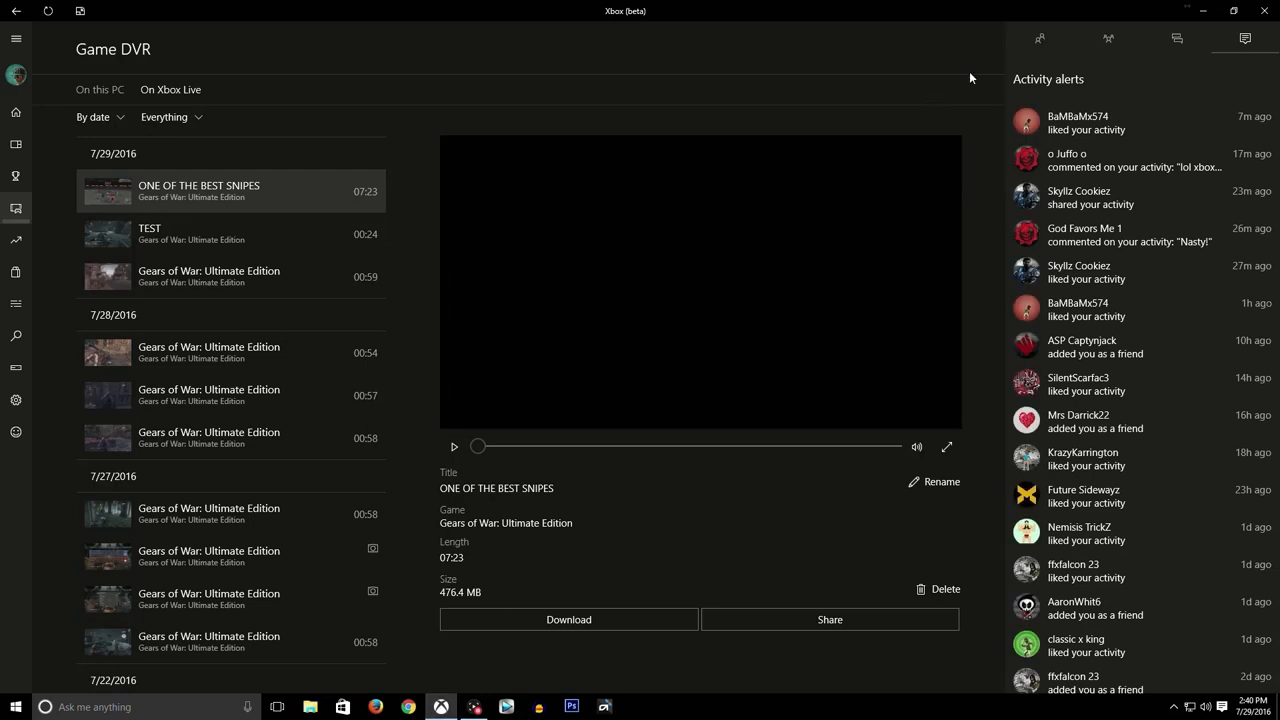
# Show the friends list, then play and pause the ONE OF THE BEST SNIPES clip
pyautogui.click(1040, 38)
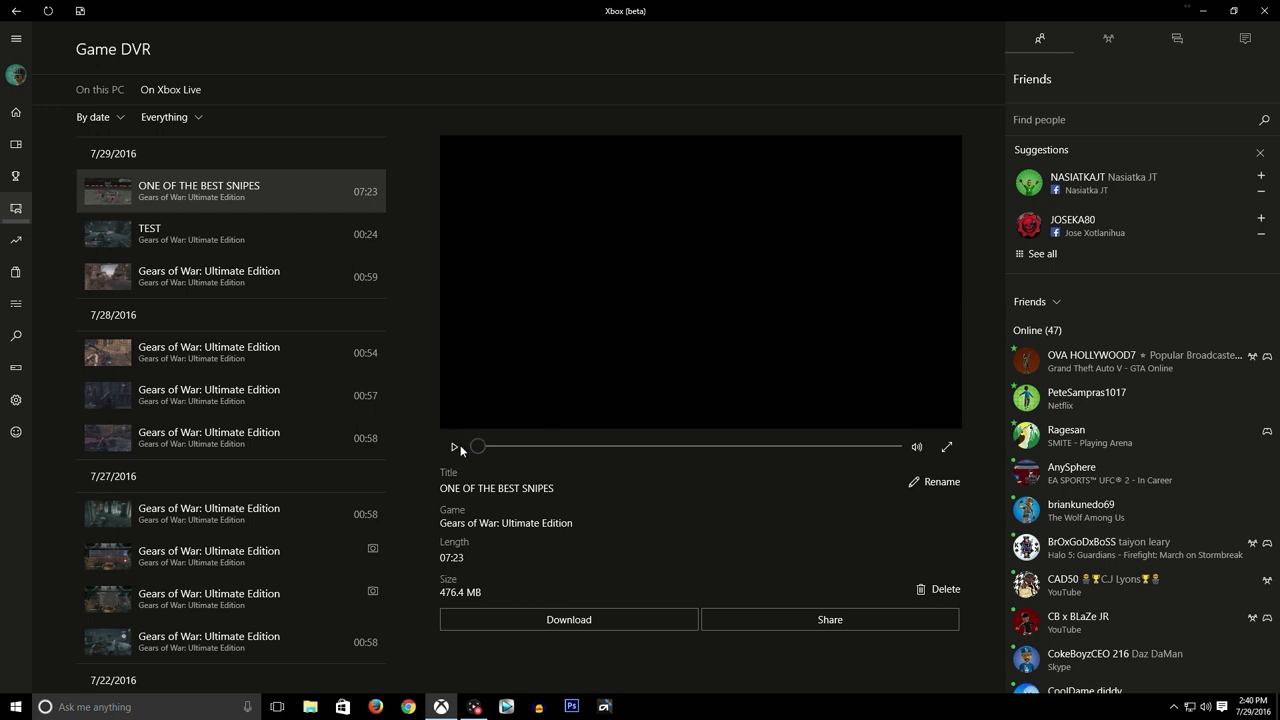
pyautogui.click(454, 446)
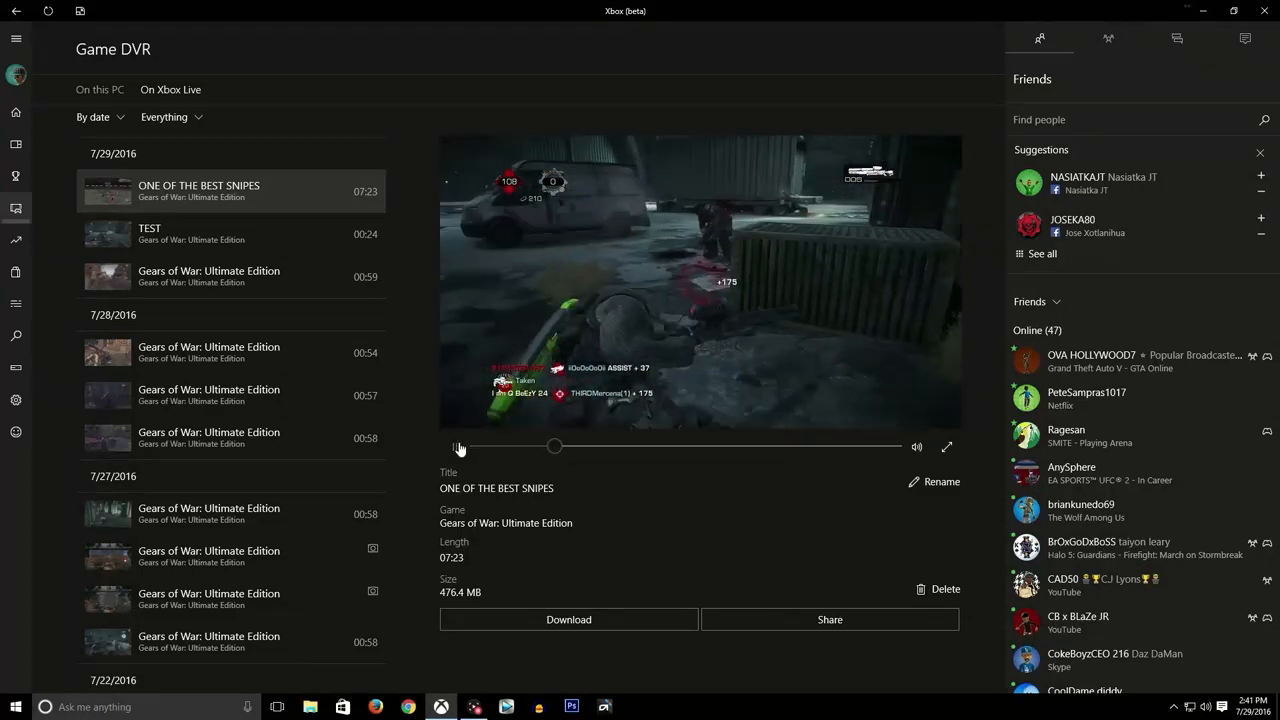
pyautogui.click(456, 446)
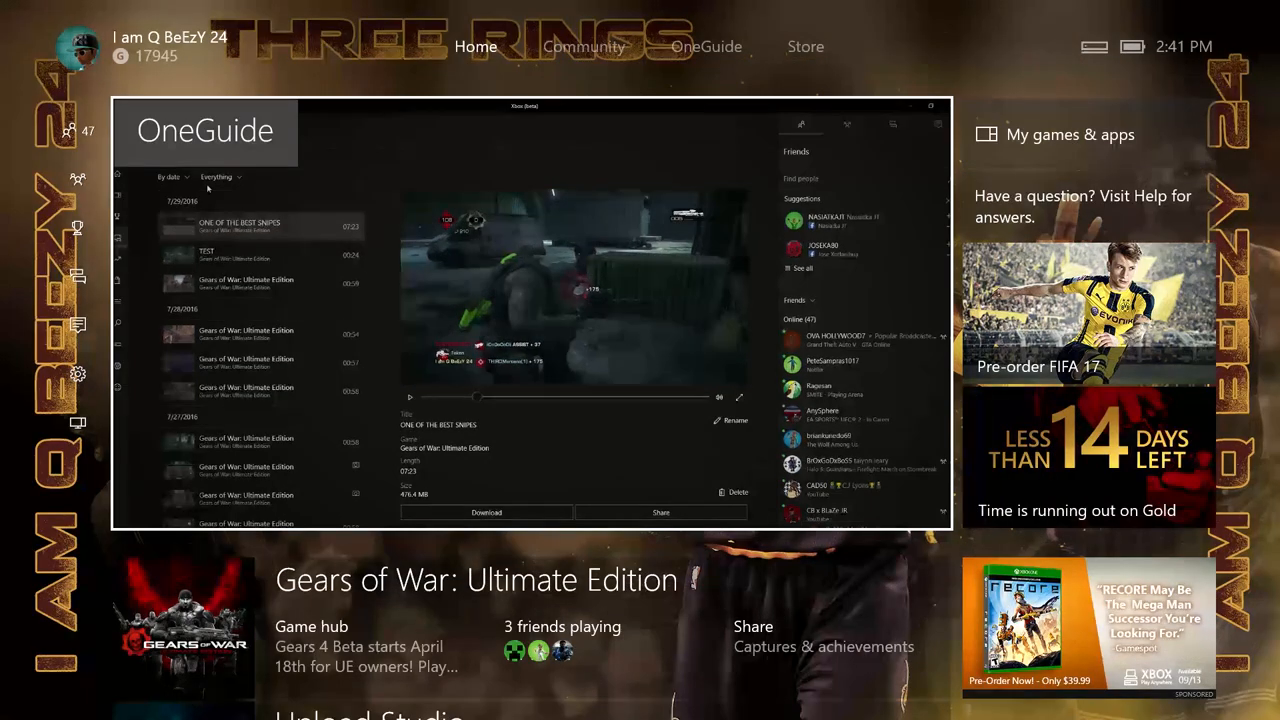
# Browse down through friends' posts in the Community activity feed
pyautogui.click(584, 46)
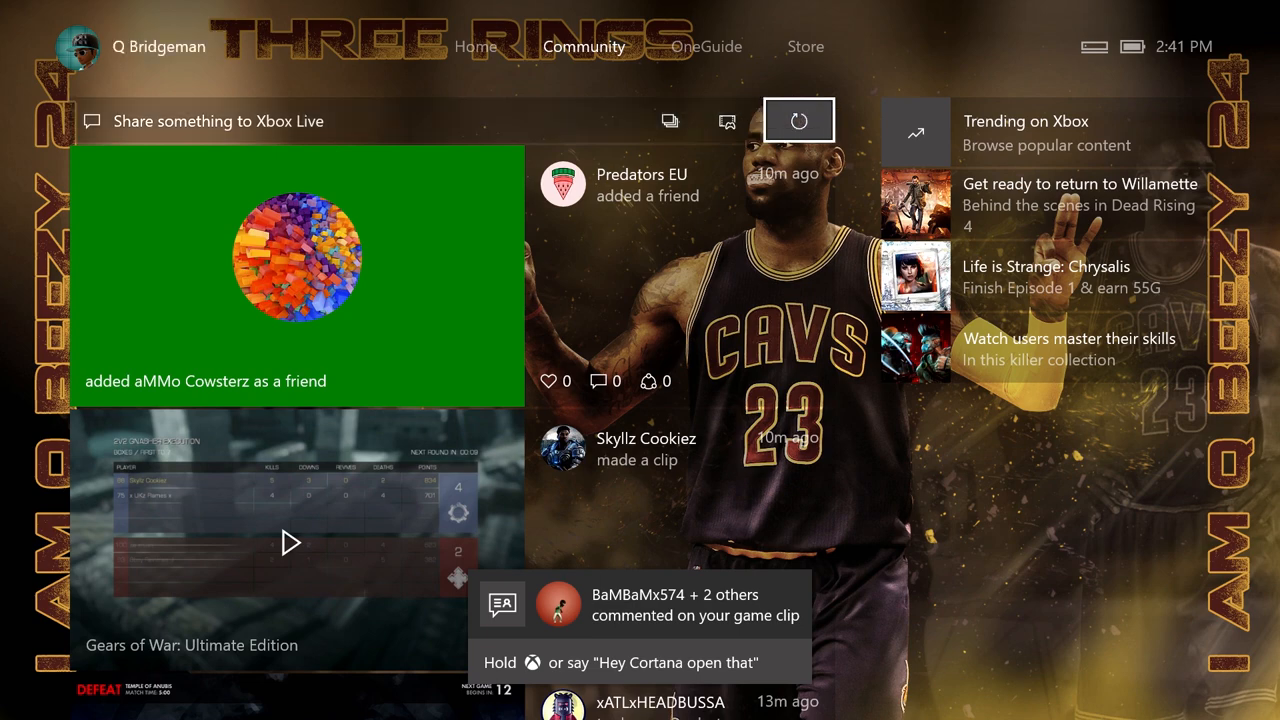
pyautogui.click(798, 120)
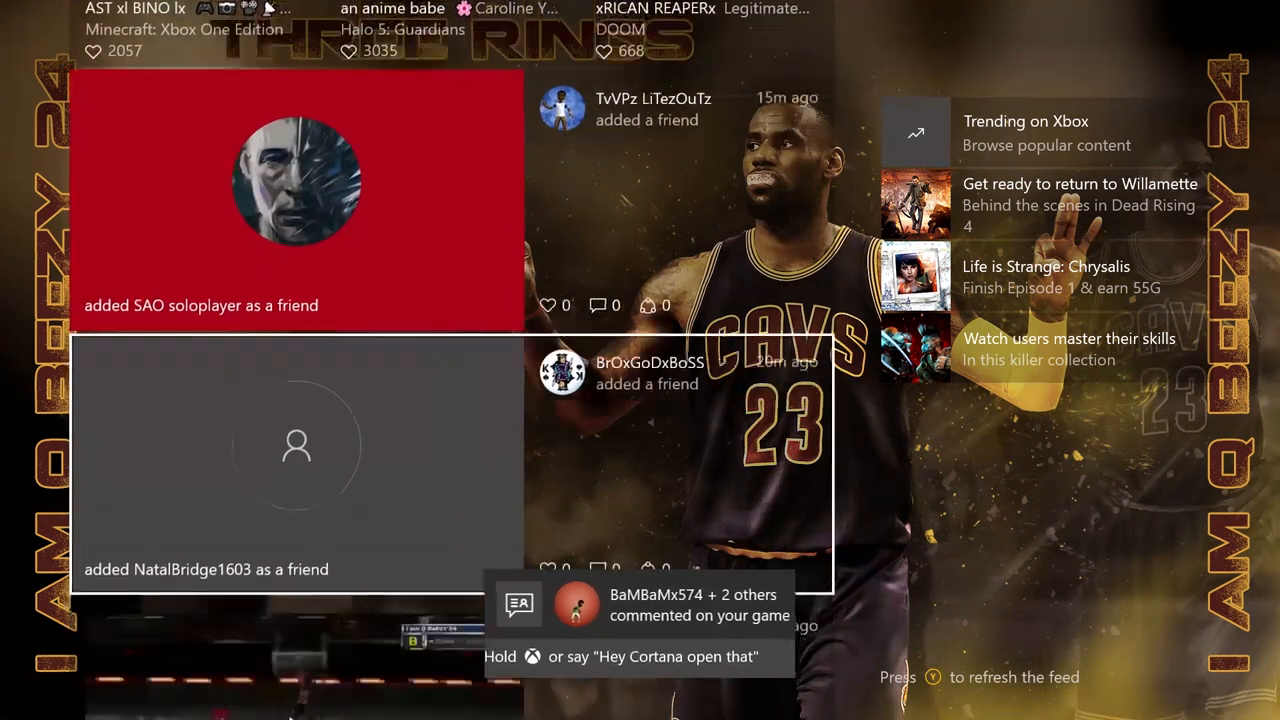
pyautogui.scroll(-3)
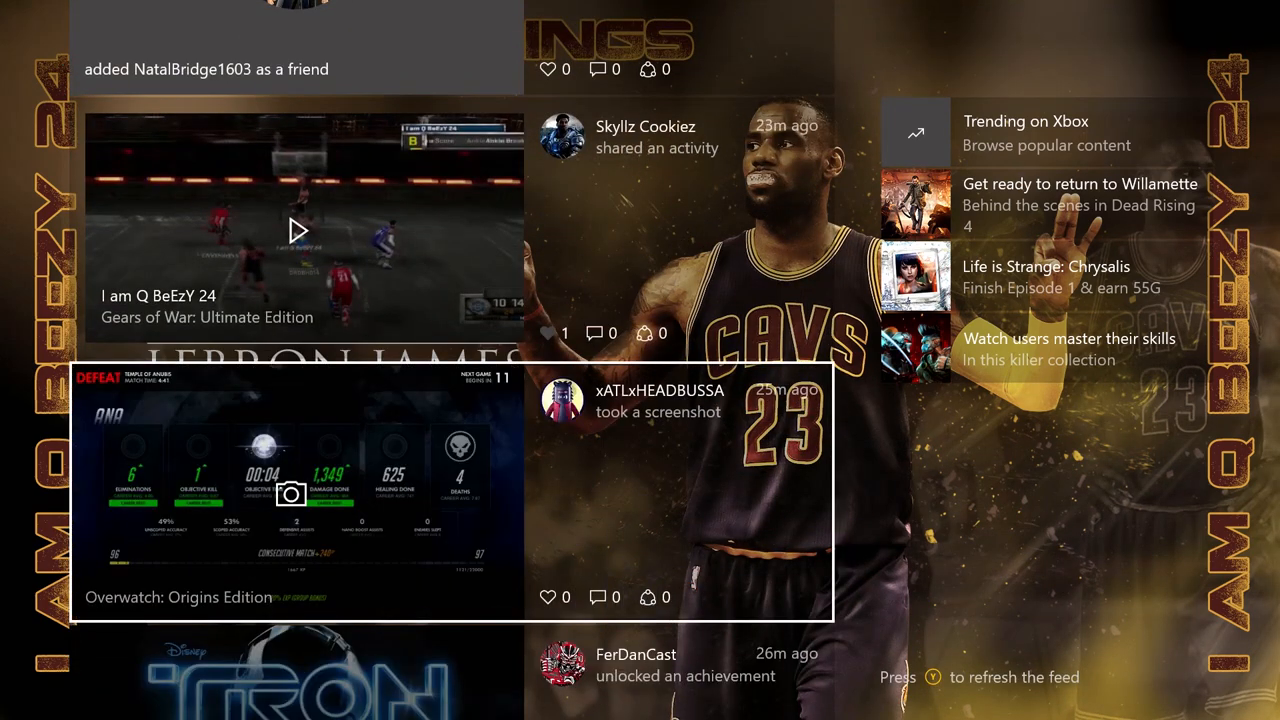
pyautogui.click(296, 230)
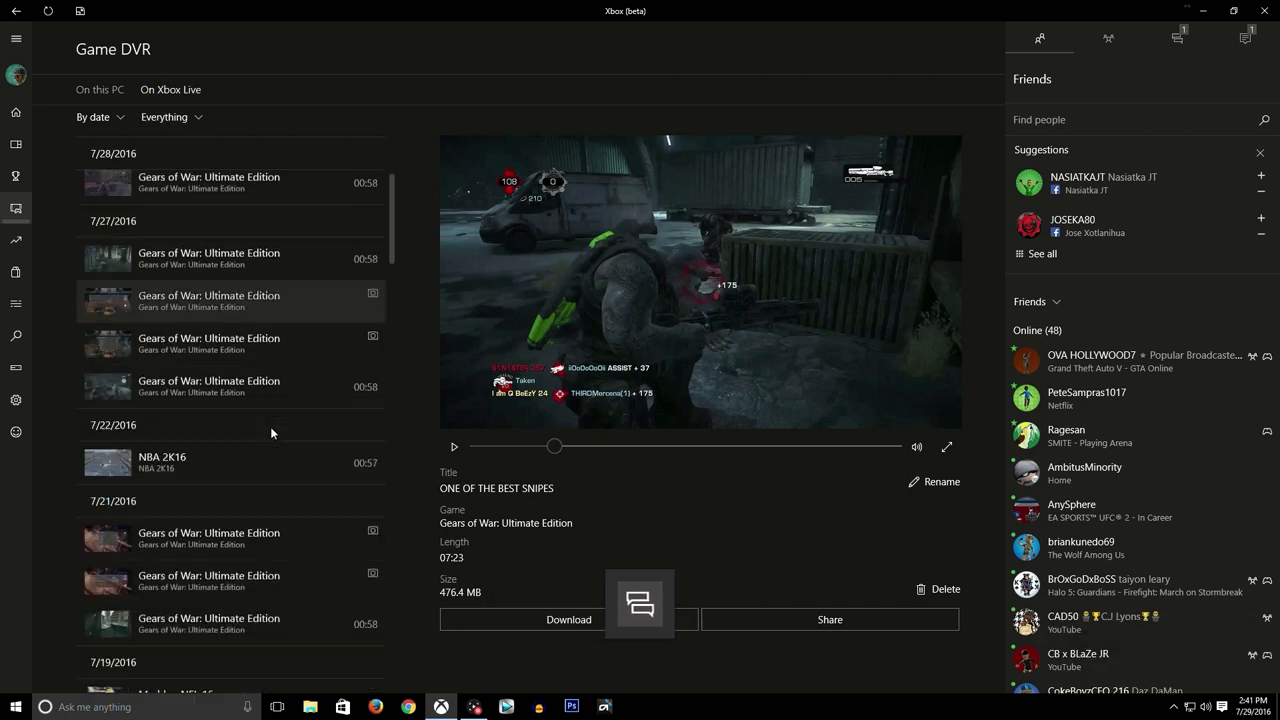
# Download the Madden NFL 16 Game DVR clip to this PC
pyautogui.scroll(-3)
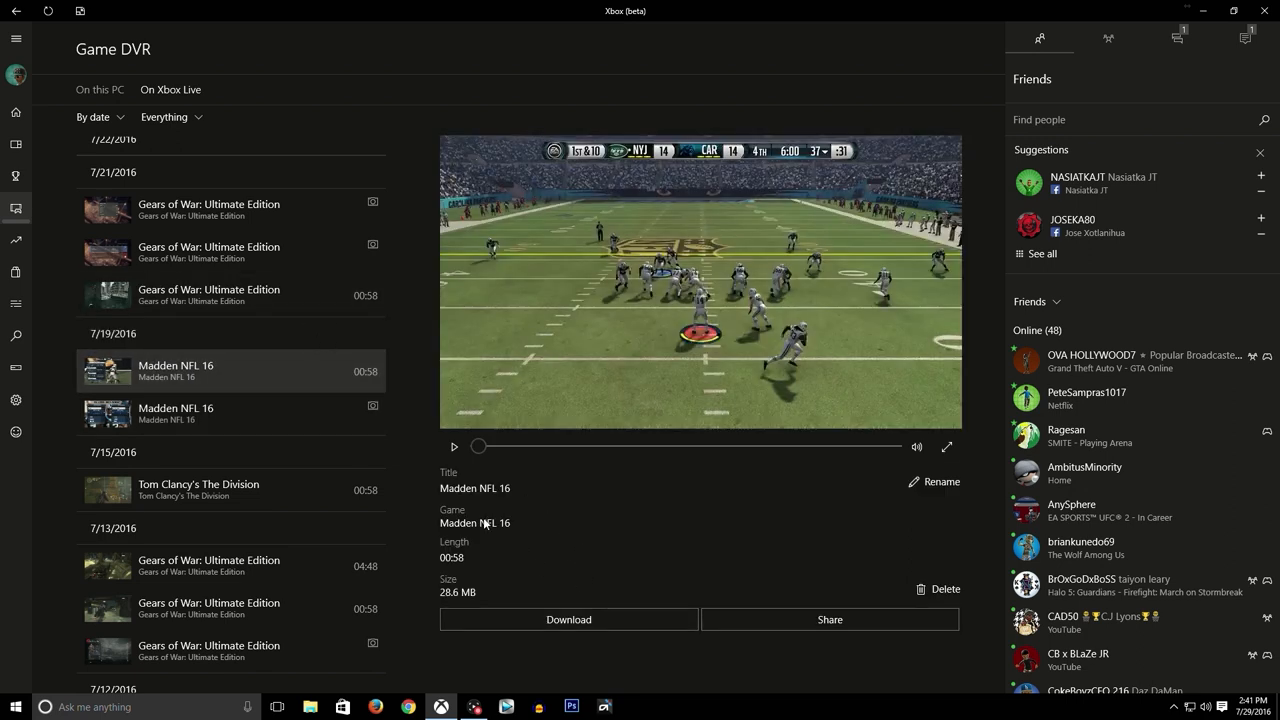
pyautogui.moveTo(478, 510)
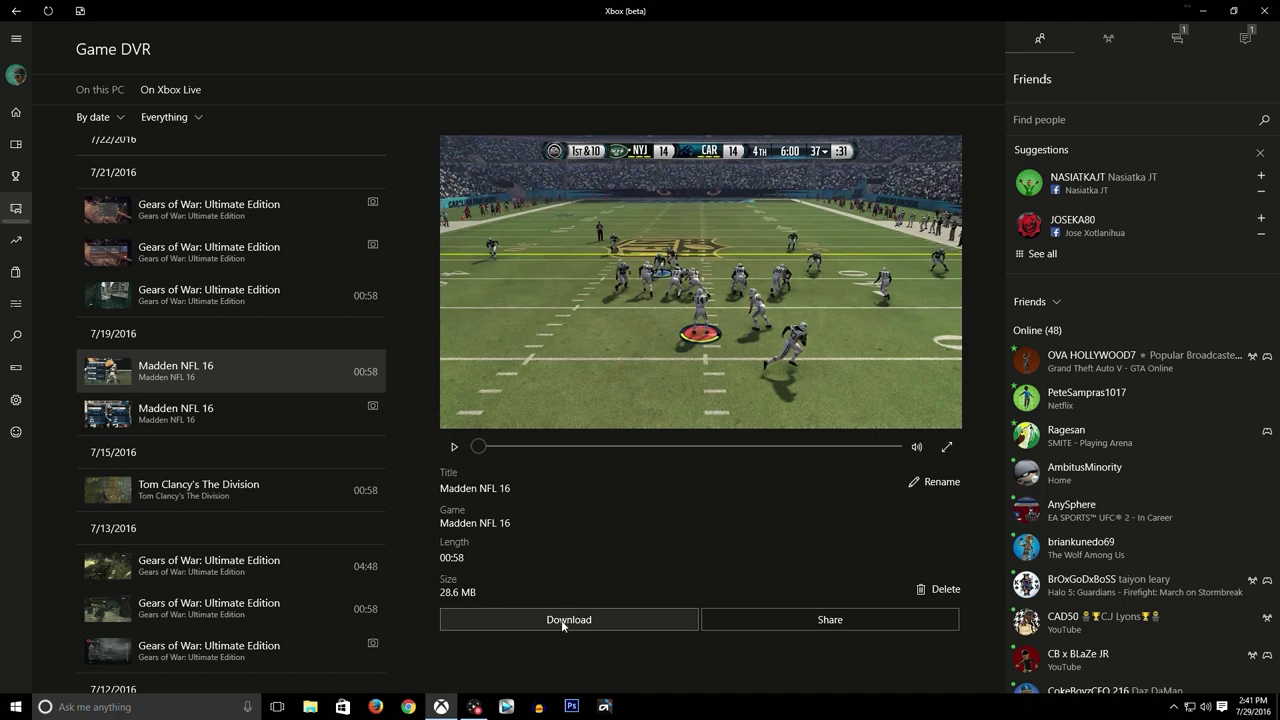
pyautogui.click(568, 620)
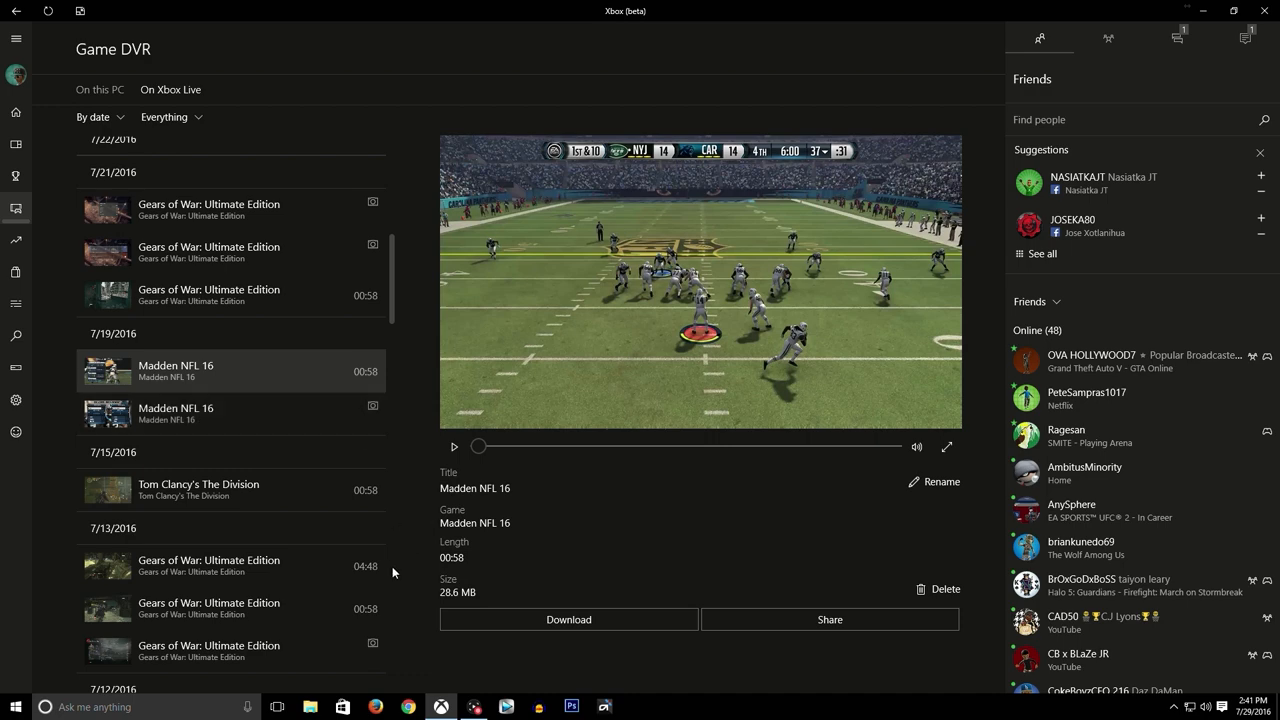
pyautogui.moveTo(252, 680)
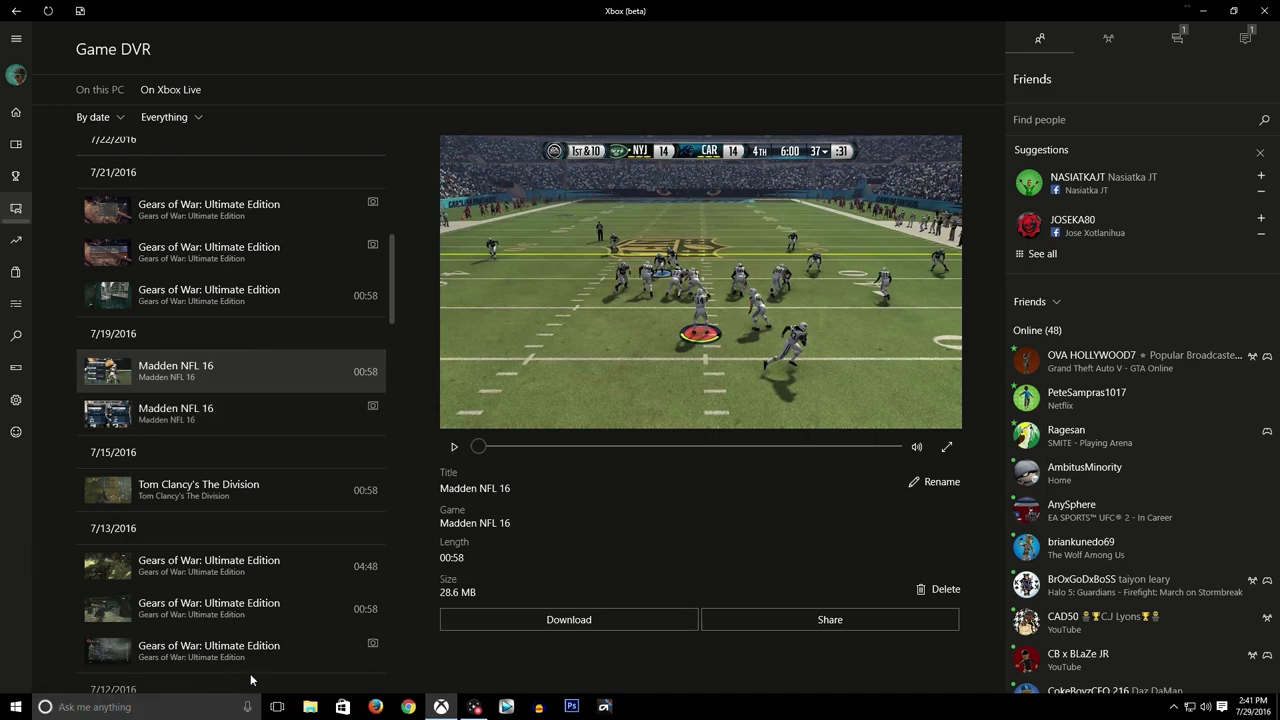
pyautogui.moveTo(16, 400)
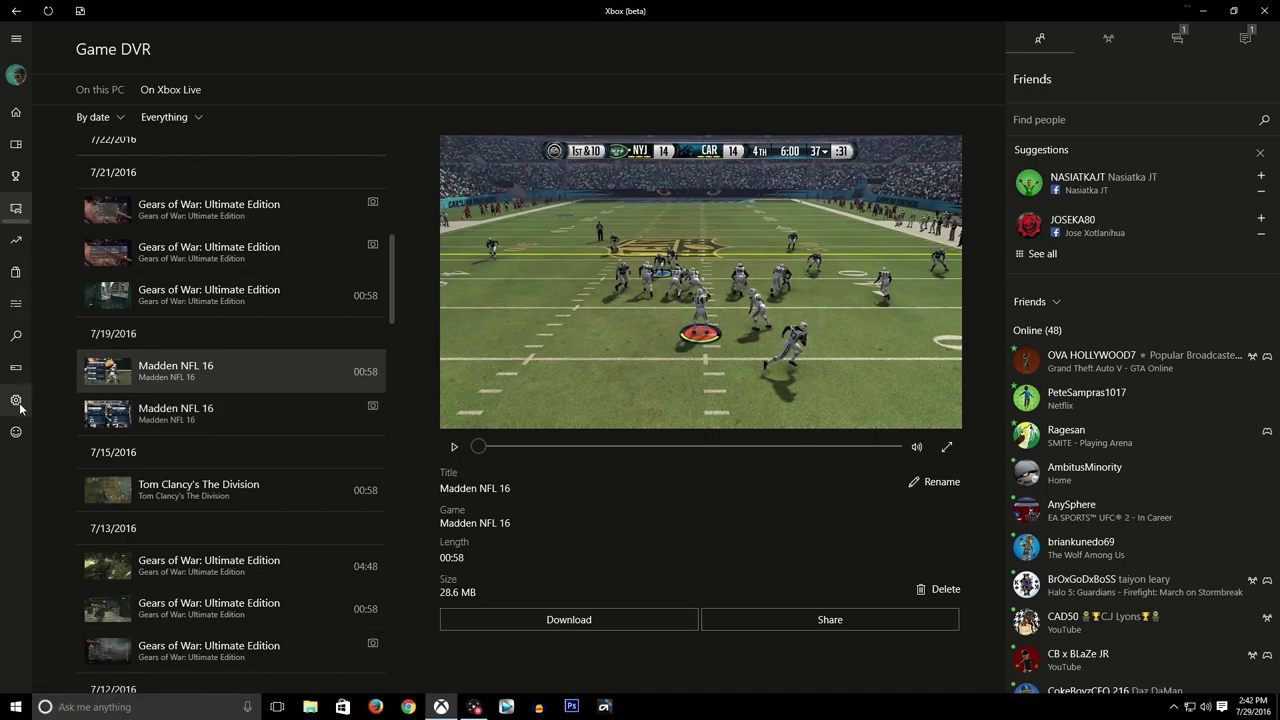
# View the Game DVR settings down to the Saving captures location
pyautogui.click(16, 400)
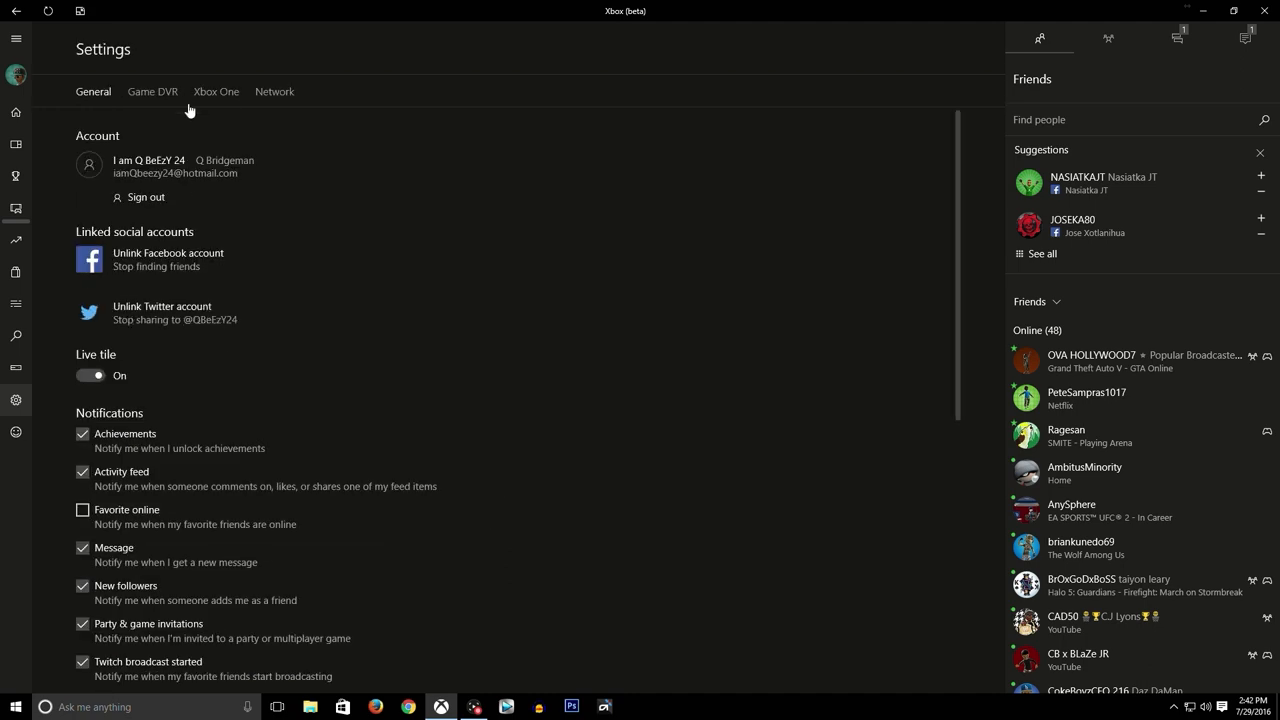
pyautogui.click(152, 92)
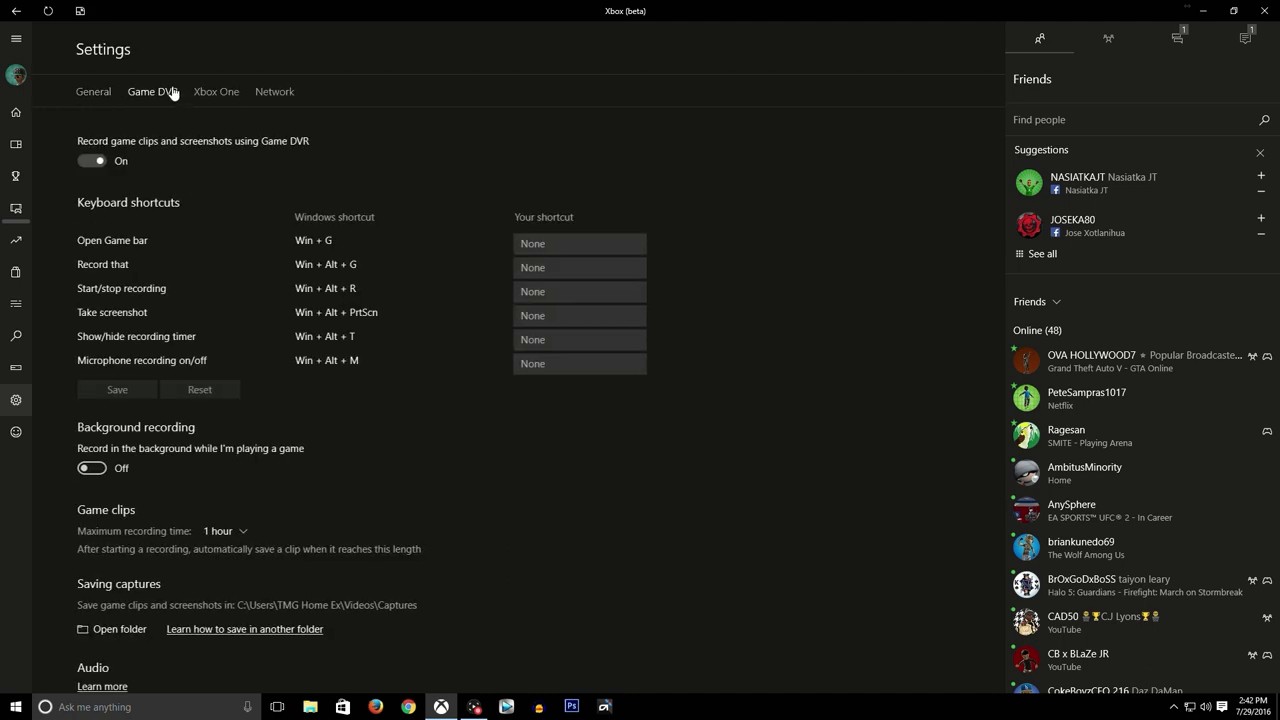
pyautogui.scroll(-3)
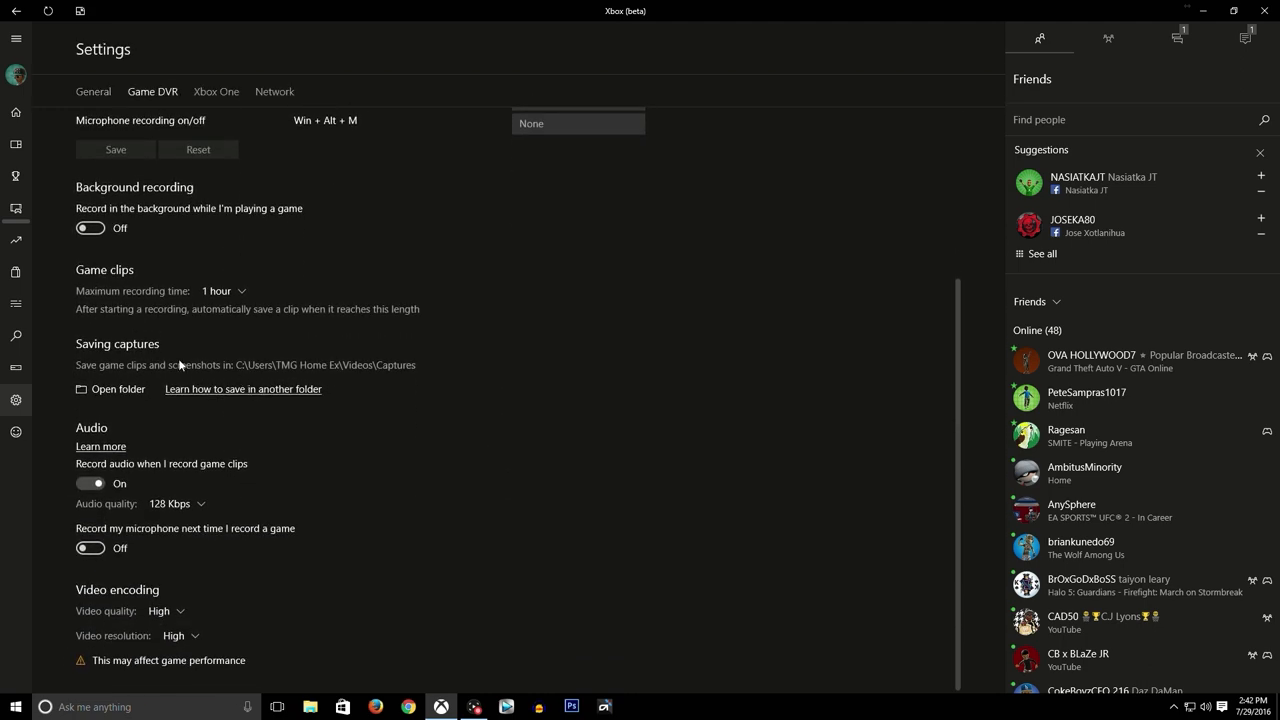
pyautogui.moveTo(408, 362)
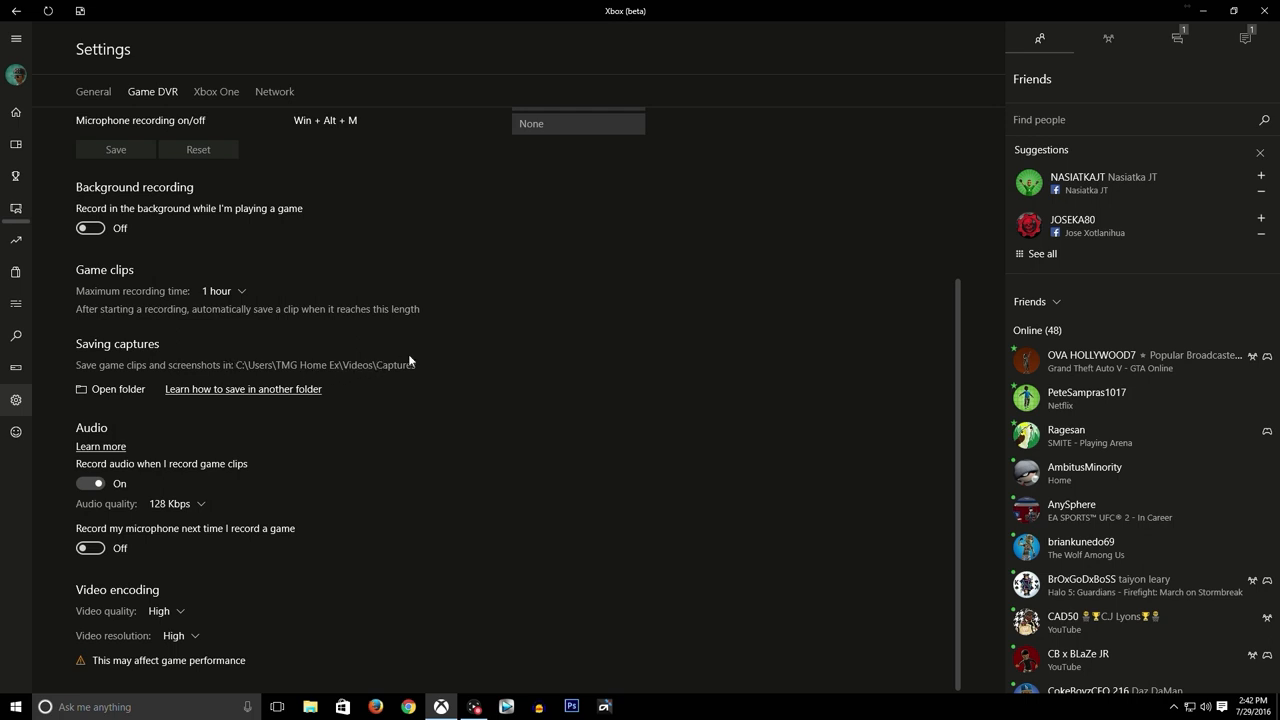
pyautogui.moveTo(404, 642)
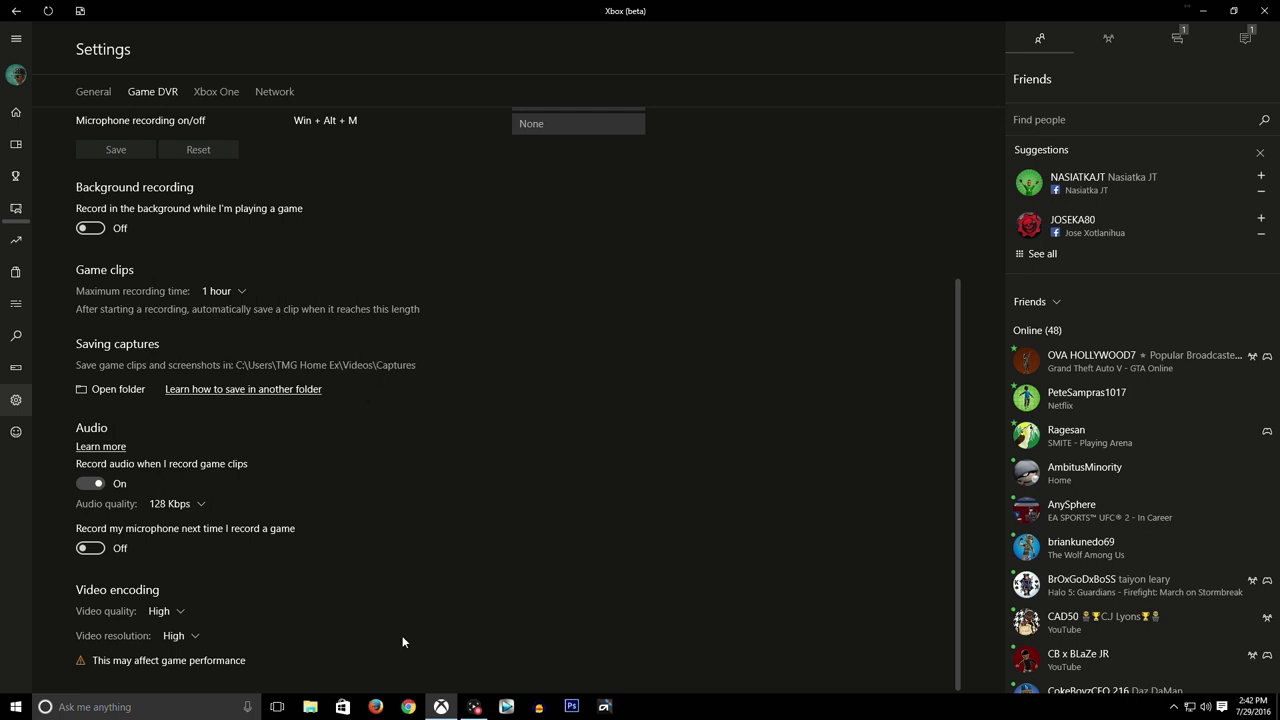
# Browse Videos > Captures down to the Madden NFL 16 recording
pyautogui.click(116, 388)
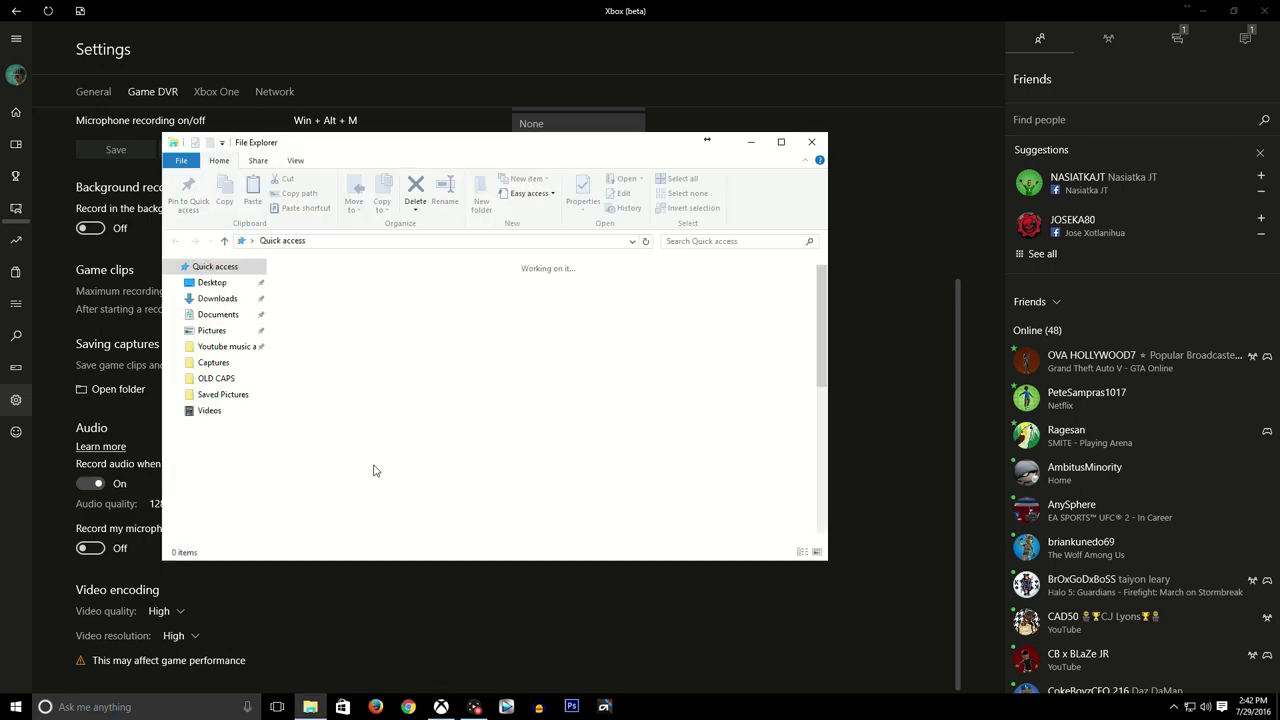
pyautogui.click(208, 410)
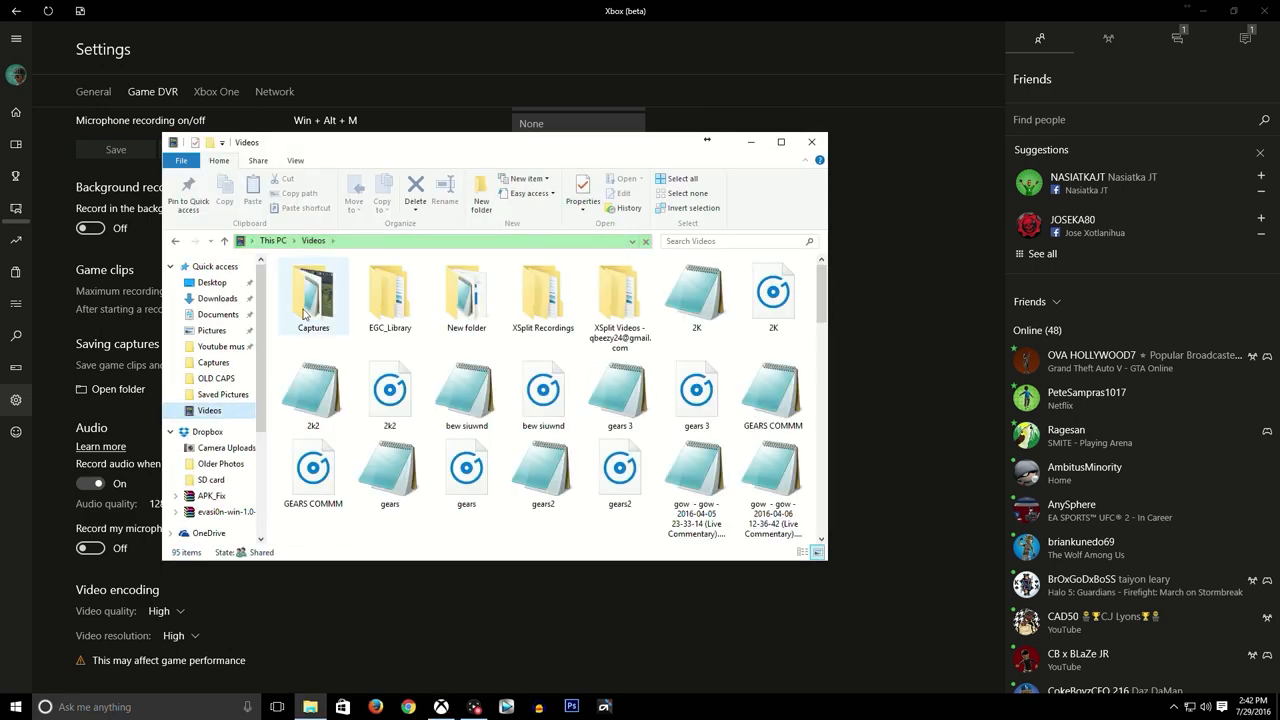
pyautogui.doubleClick(312, 292)
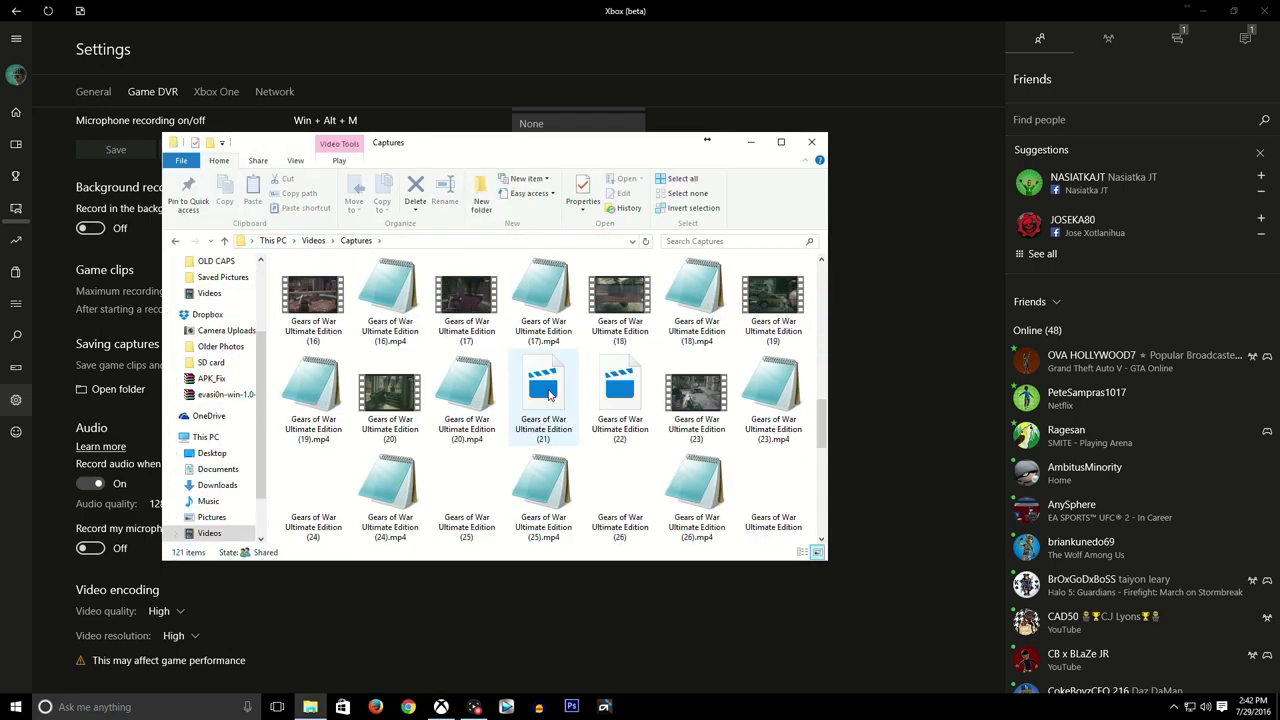
pyautogui.scroll(-3)
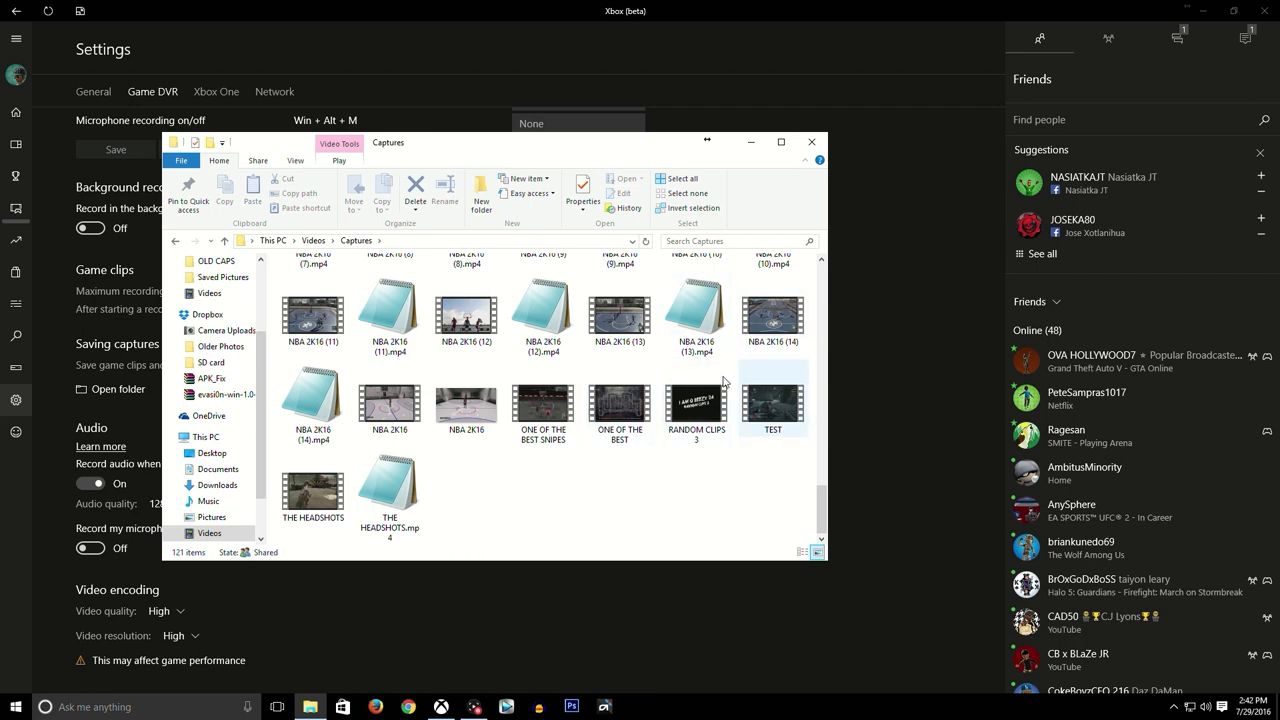
pyautogui.scroll(-3)
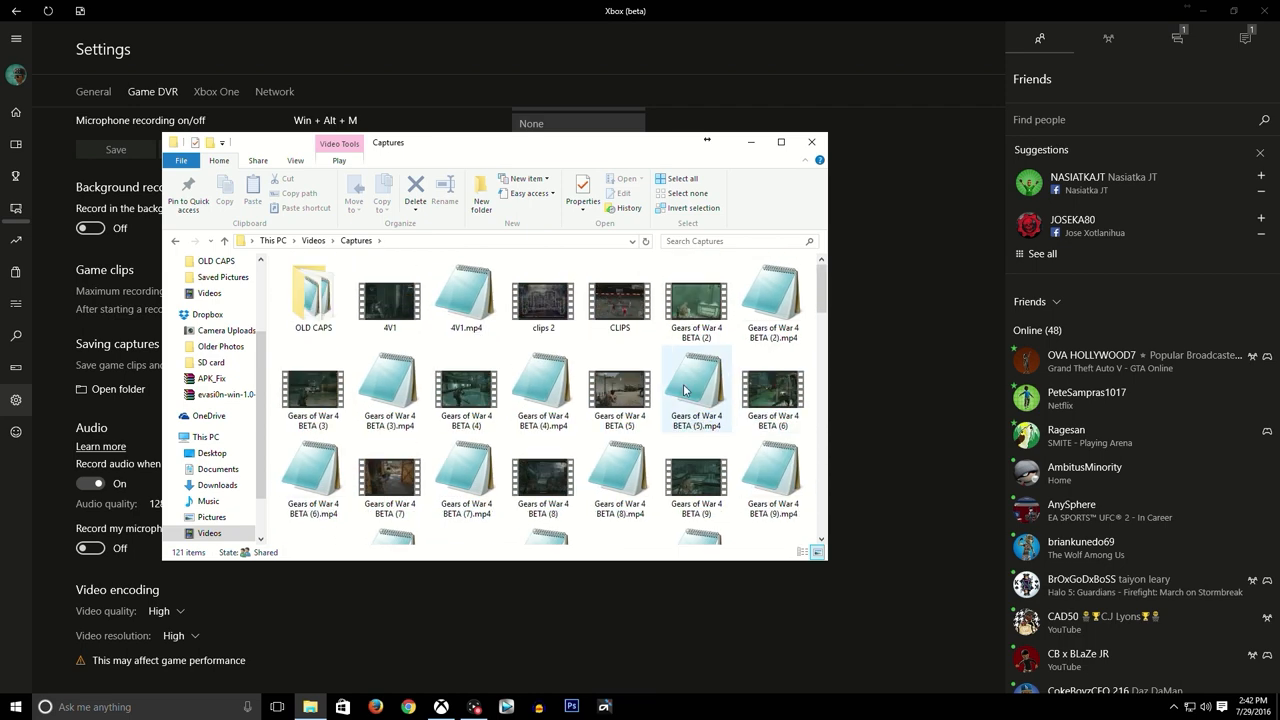
pyautogui.scroll(-3)
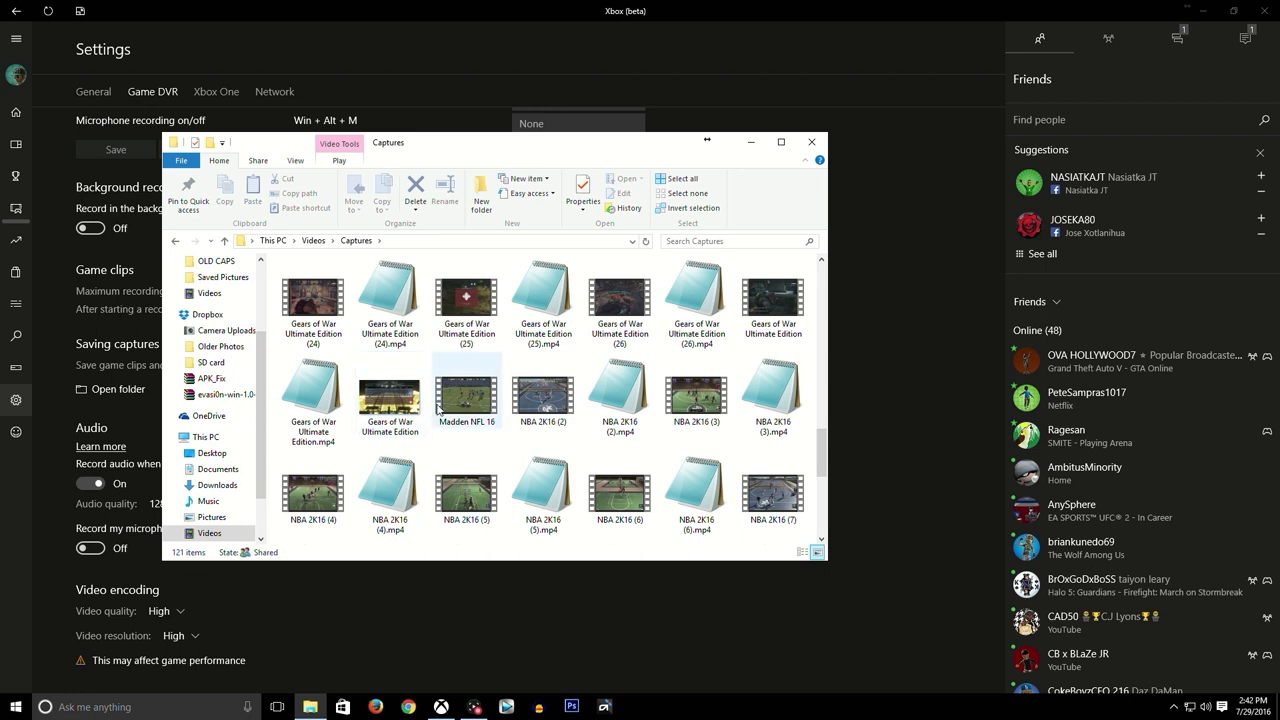
pyautogui.doubleClick(466, 388)
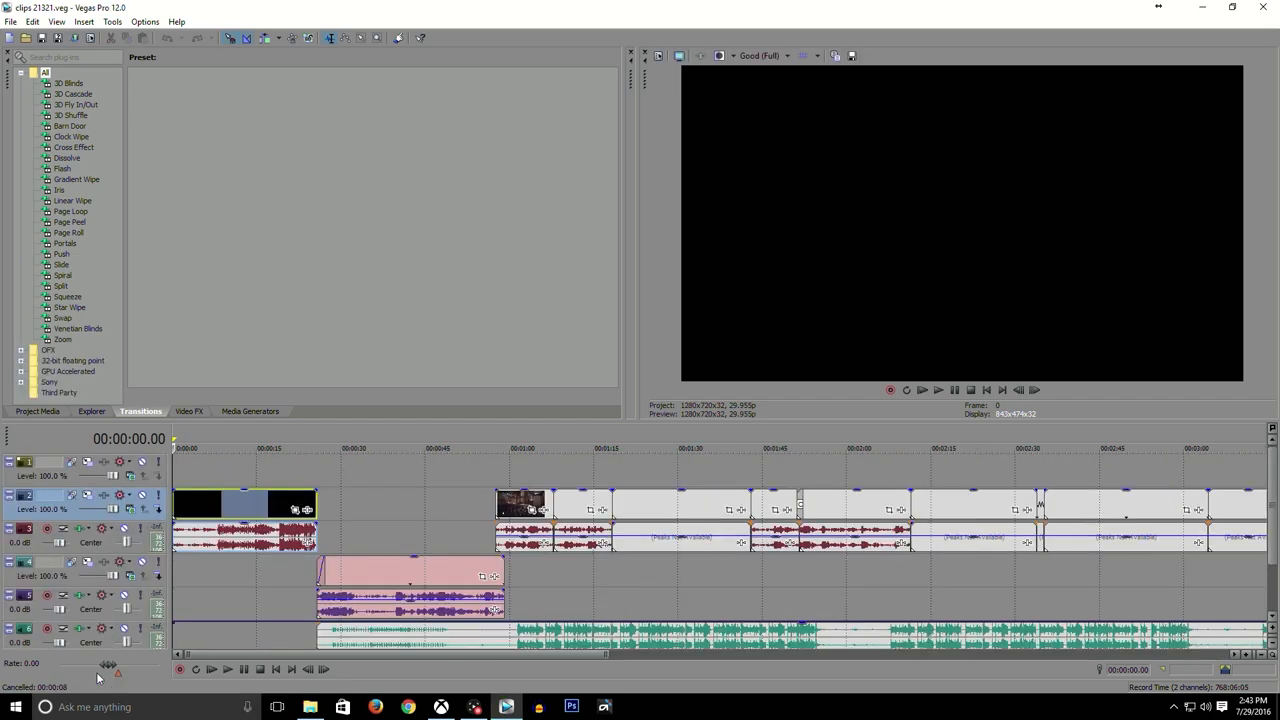
# Create a new project via File > New, accepting the default project settings
pyautogui.click(12, 20)
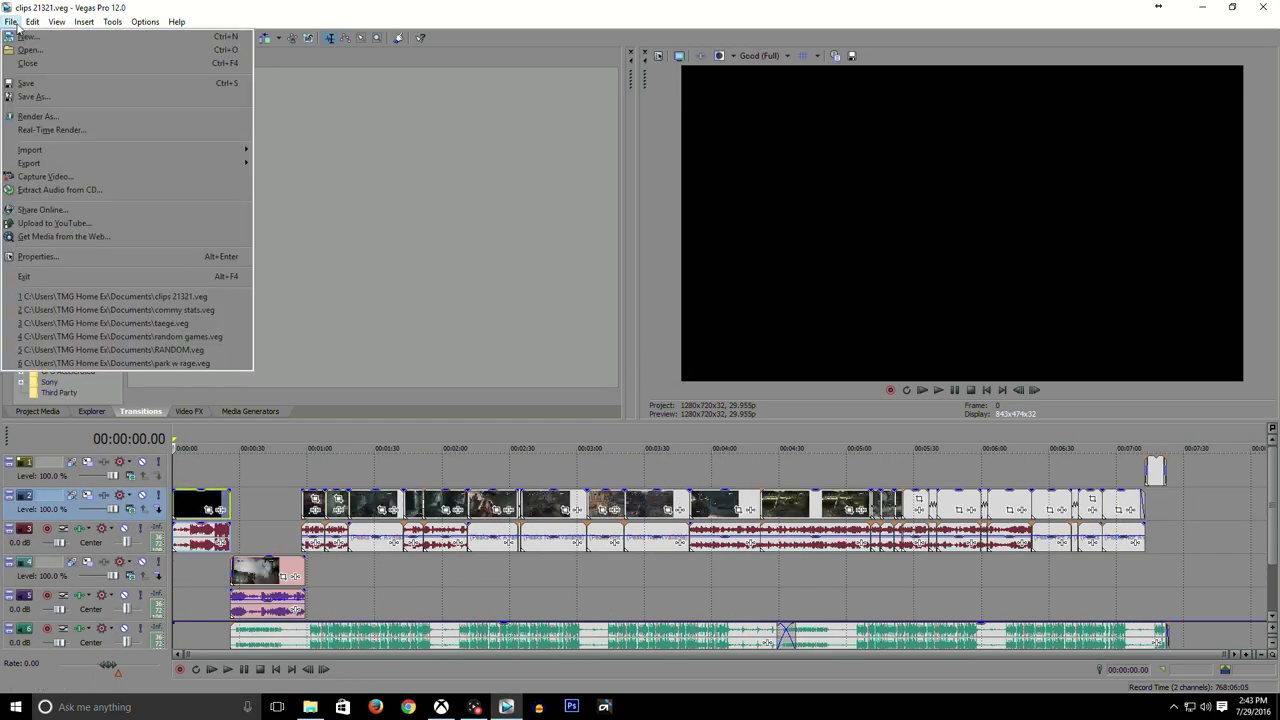
pyautogui.click(28, 36)
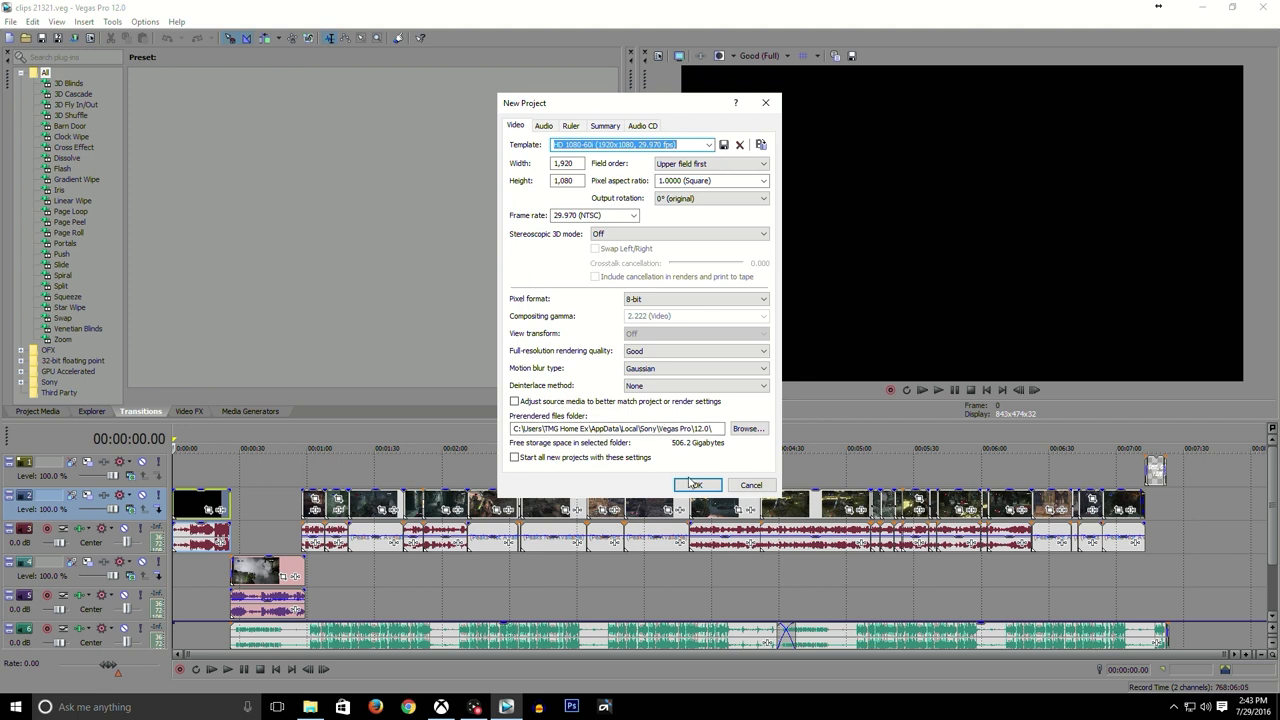
pyautogui.click(696, 486)
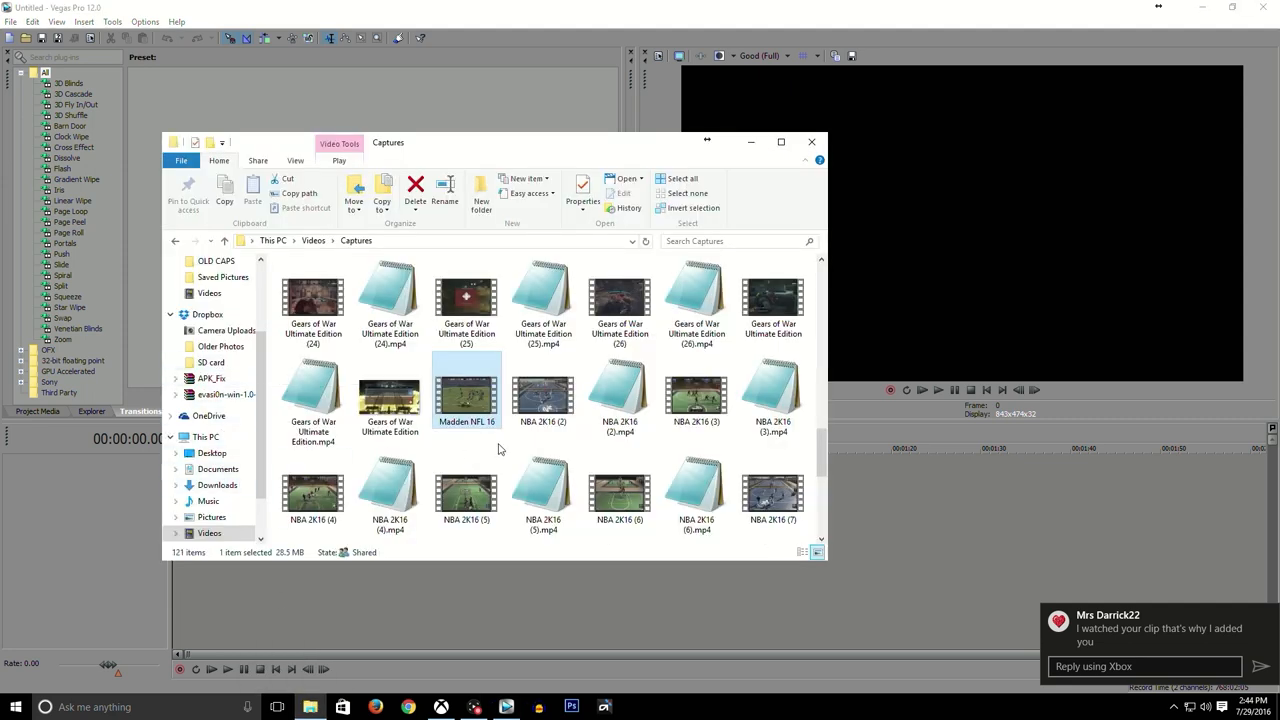
# Bring the Madden NFL 16 clip from Captures onto the Vegas timeline
pyautogui.scroll(-3)
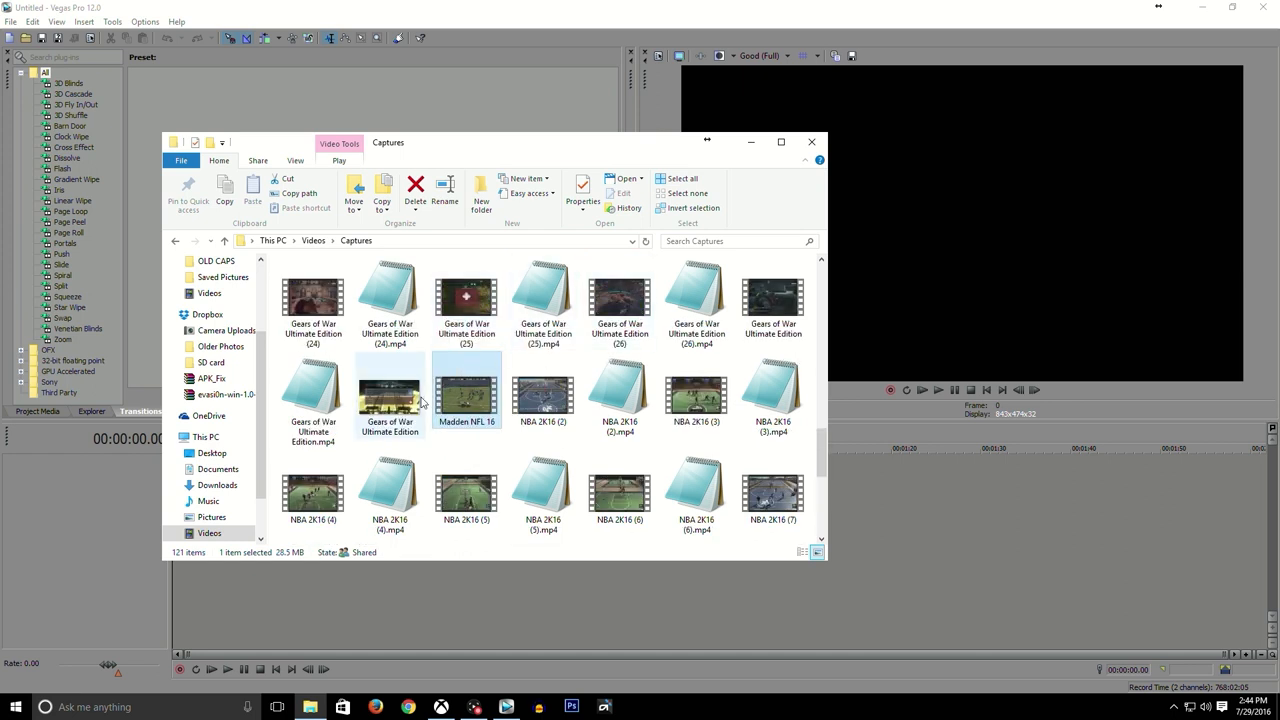
pyautogui.click(466, 388)
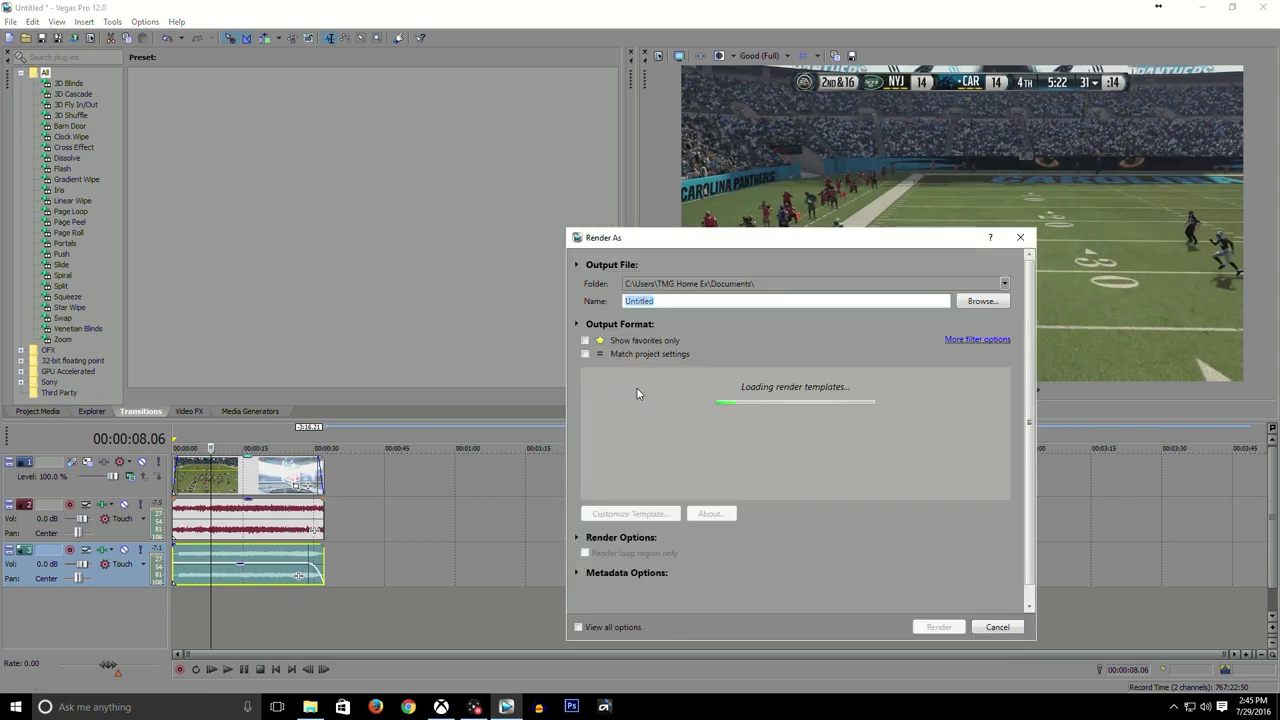
# Render the clip as USER PICK.mp4 with MainConcept AVC/AAC Internet HD 720p and view the result
pyautogui.write('USER')
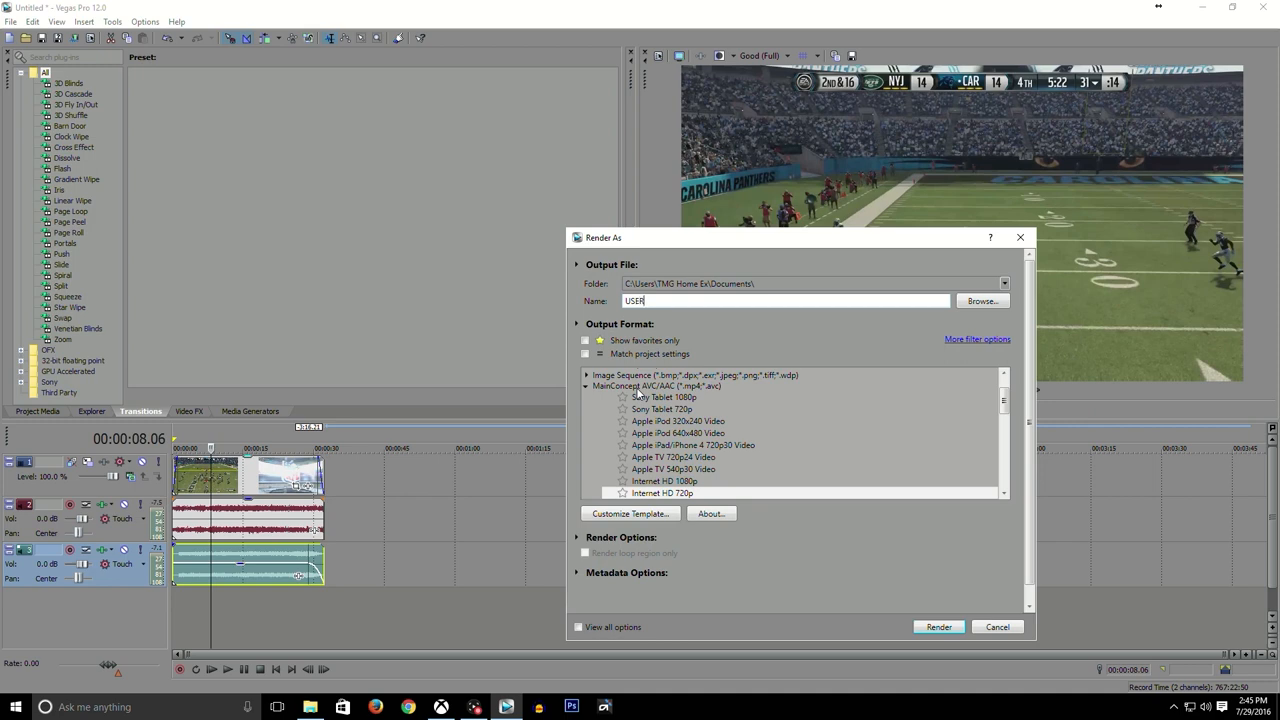
pyautogui.write('PC')
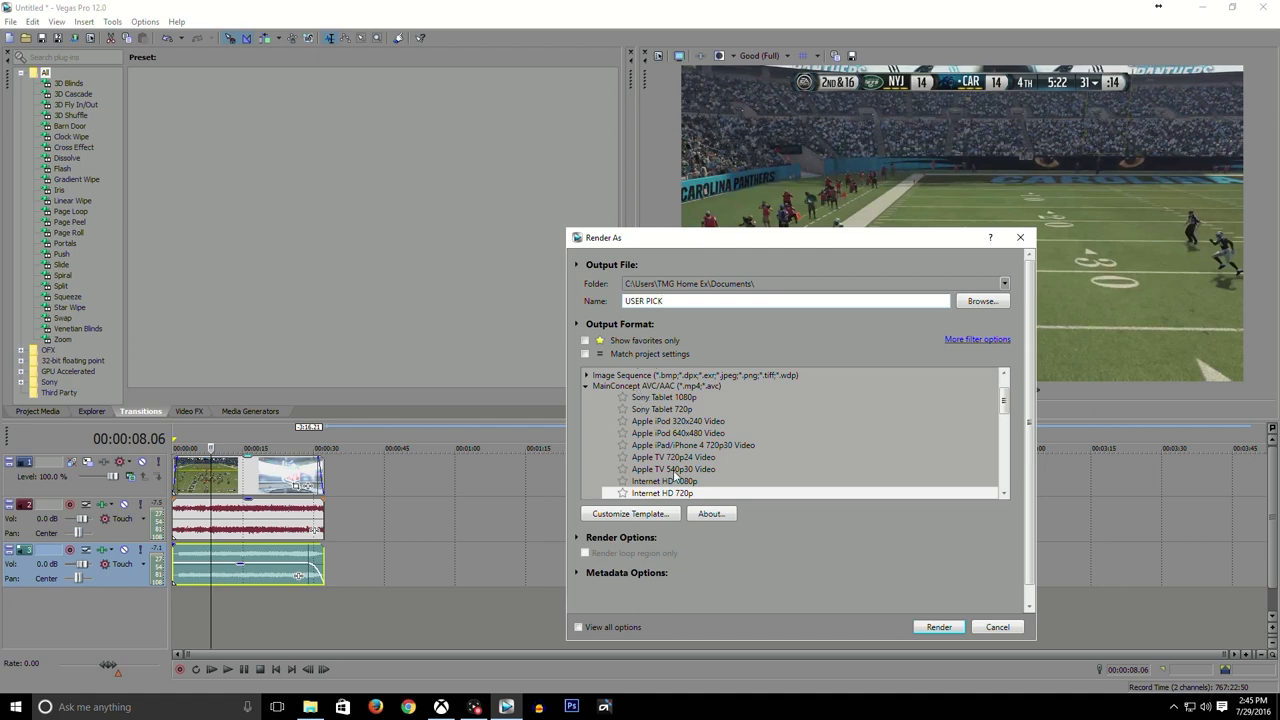
pyautogui.moveTo(684, 500)
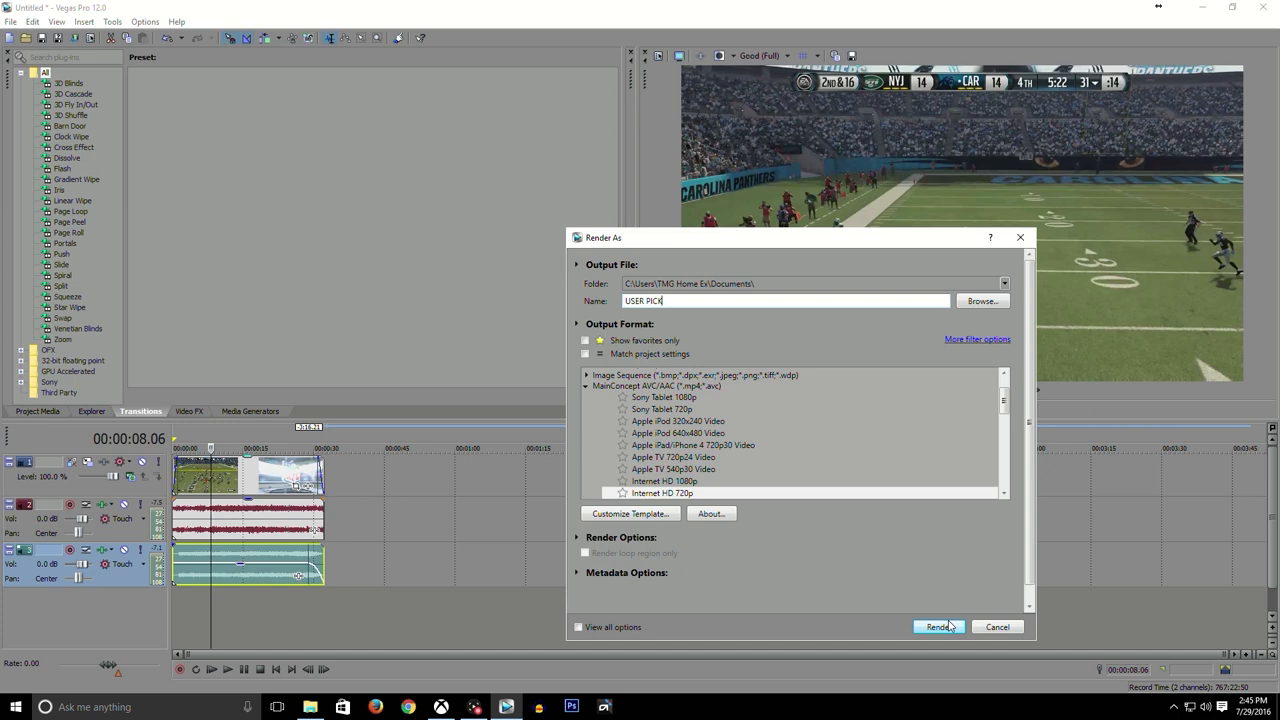
pyautogui.click(936, 628)
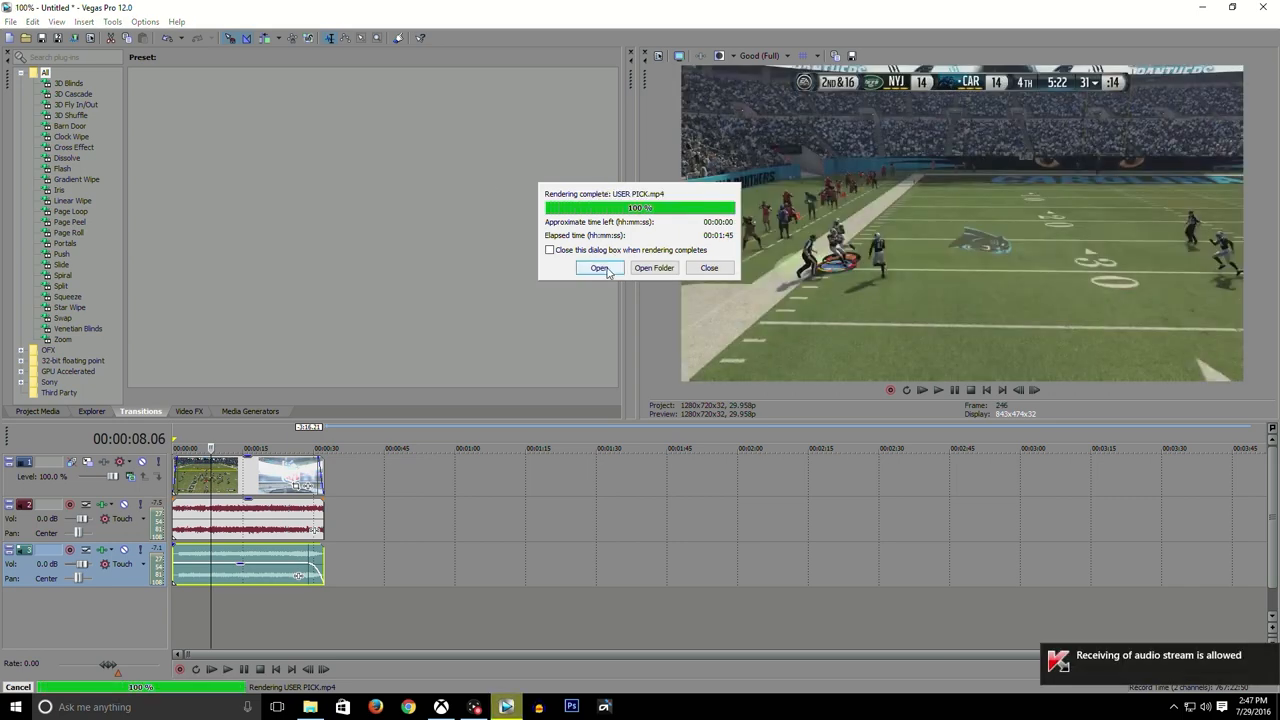
pyautogui.click(600, 268)
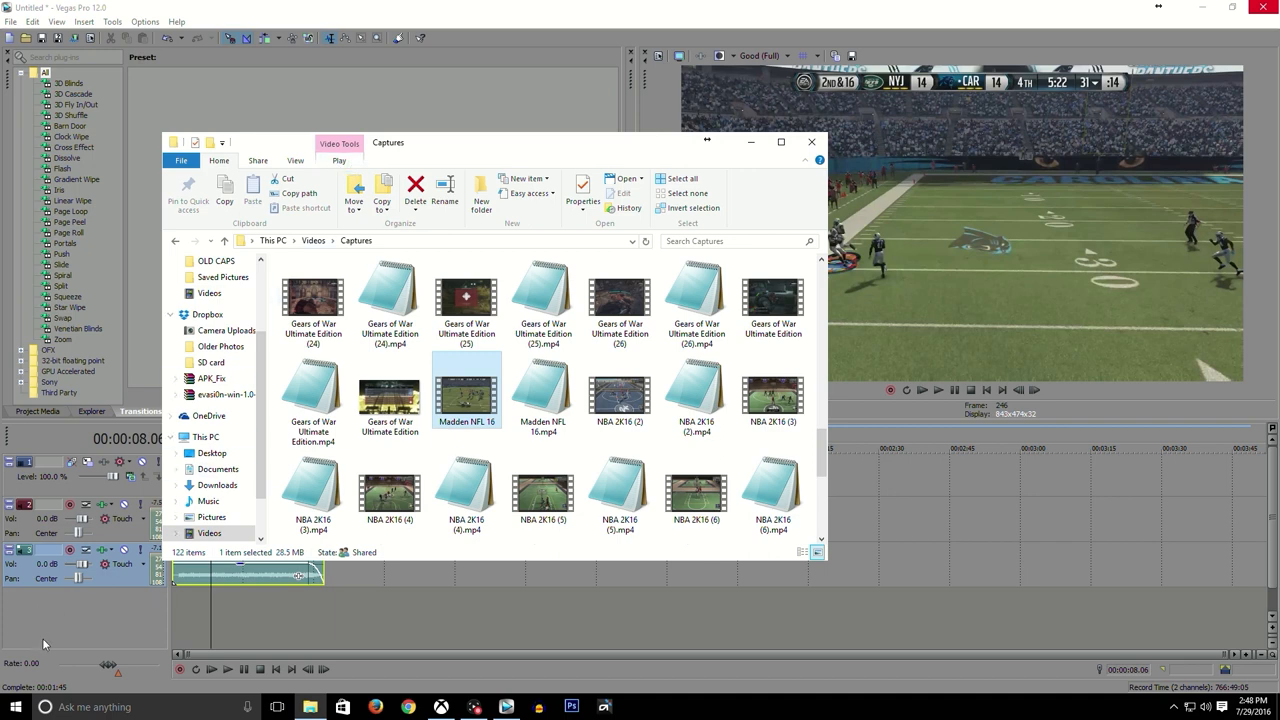
# Copy USER PICK from Documents into the Videos > Captures folder
pyautogui.click(16, 708)
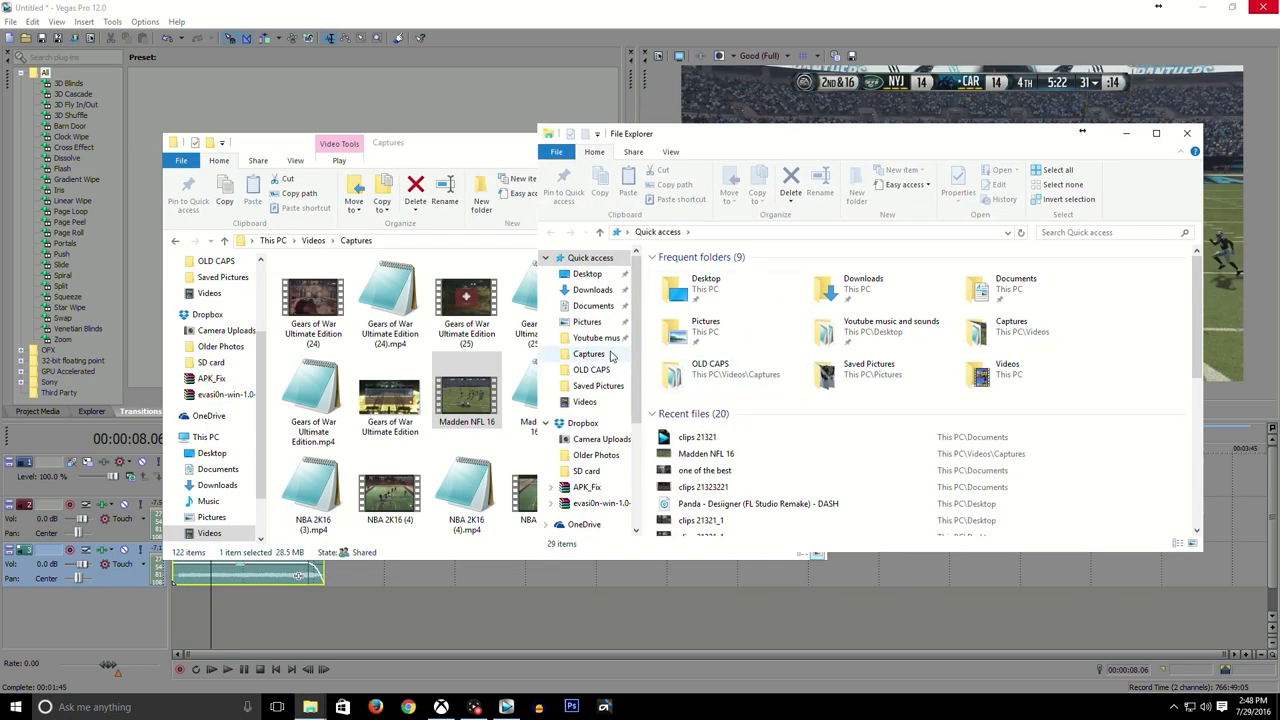
pyautogui.moveTo(592, 396)
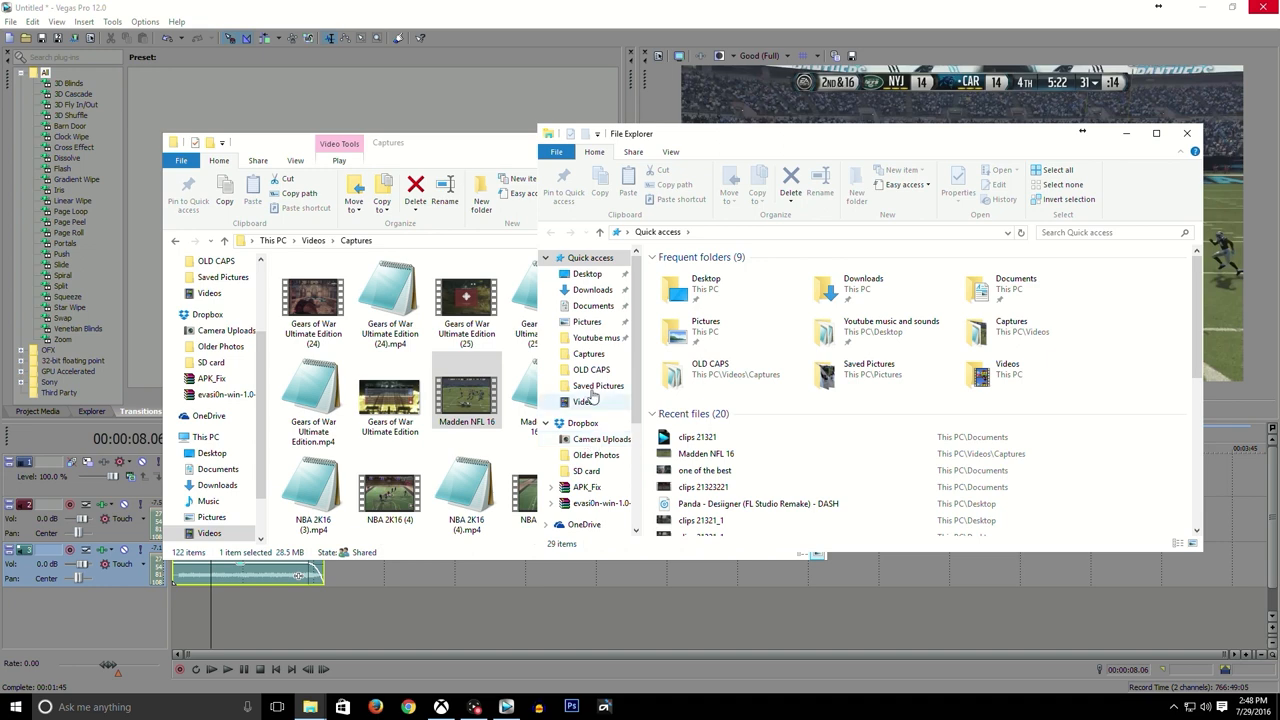
pyautogui.click(592, 304)
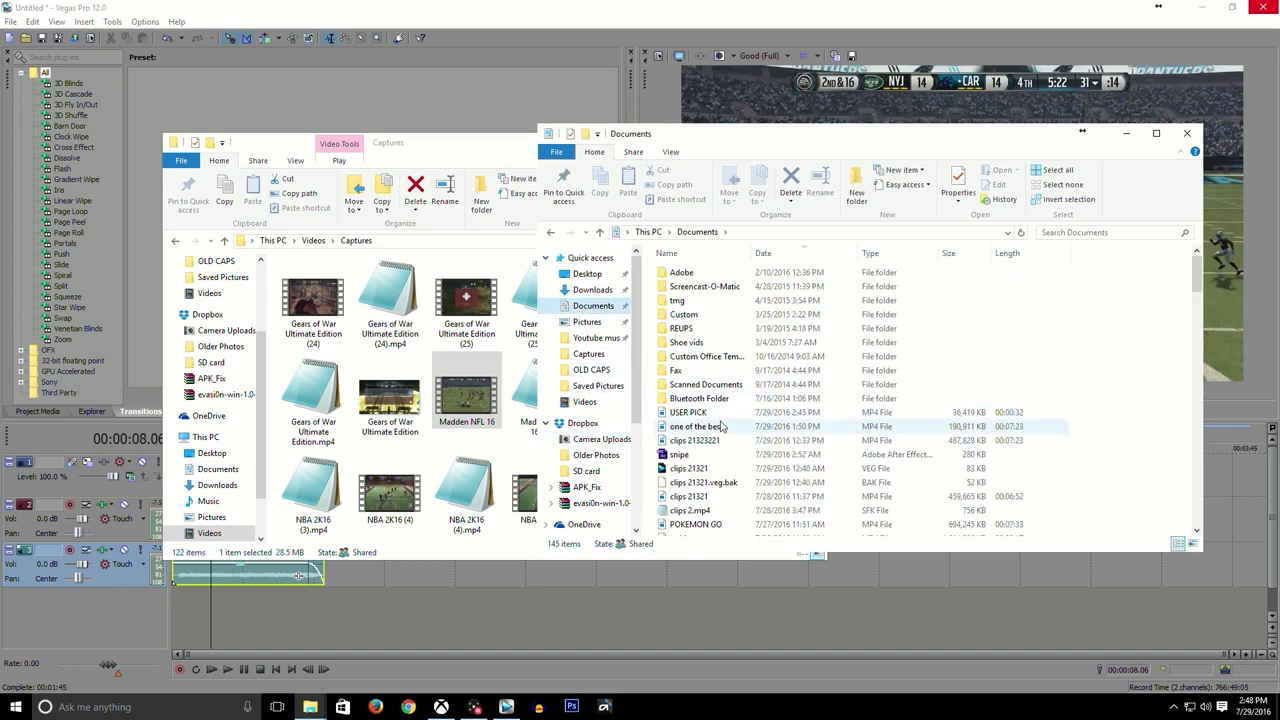
pyautogui.rightClick(690, 412)
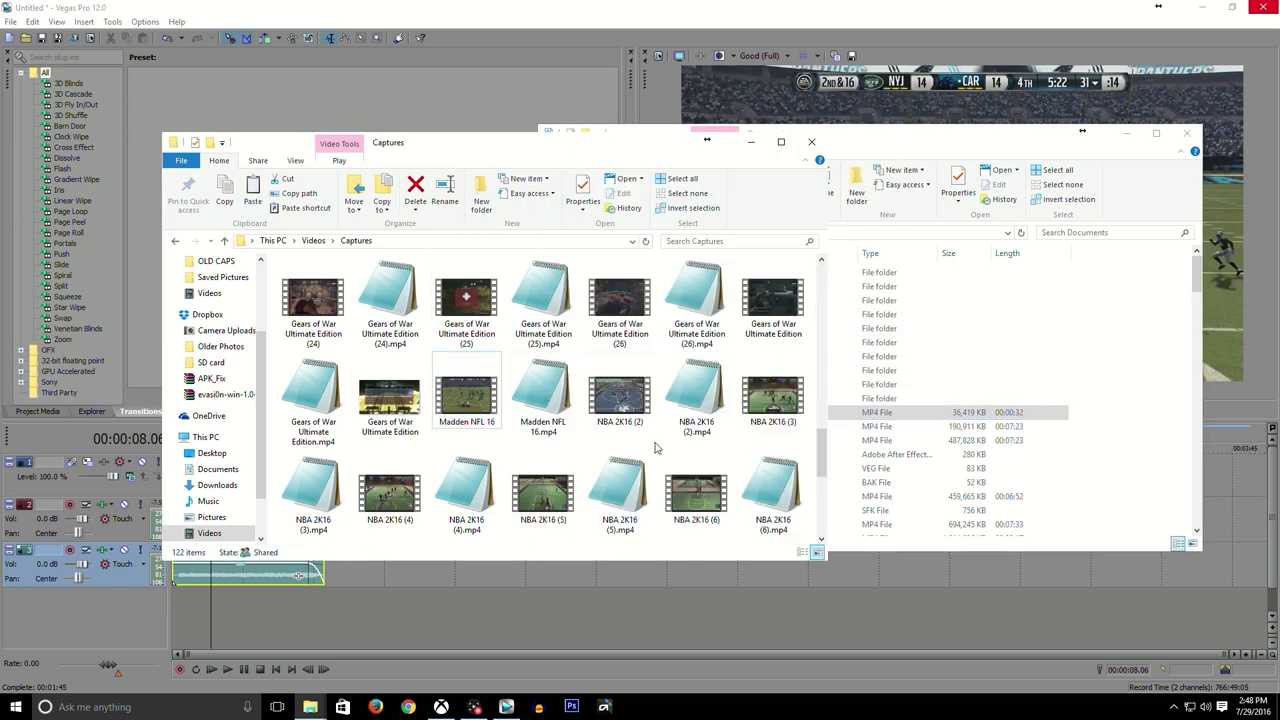
pyautogui.rightClick(656, 448)
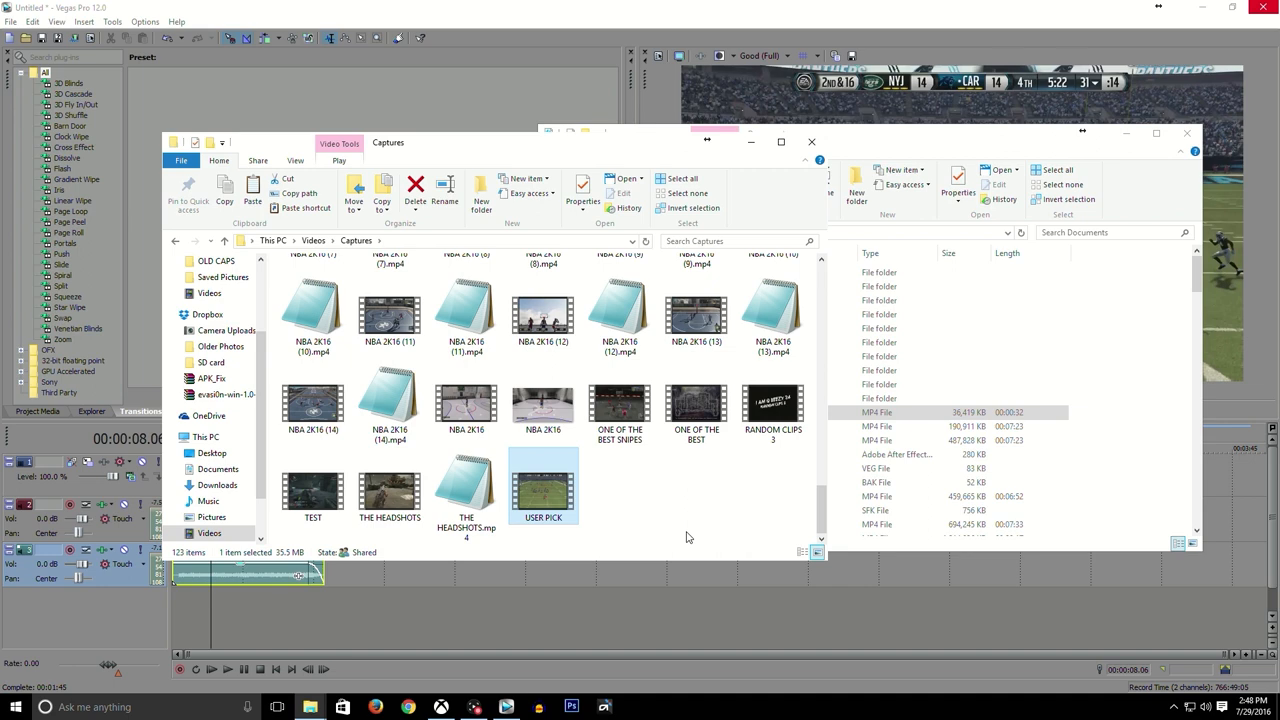
pyautogui.moveTo(624, 468)
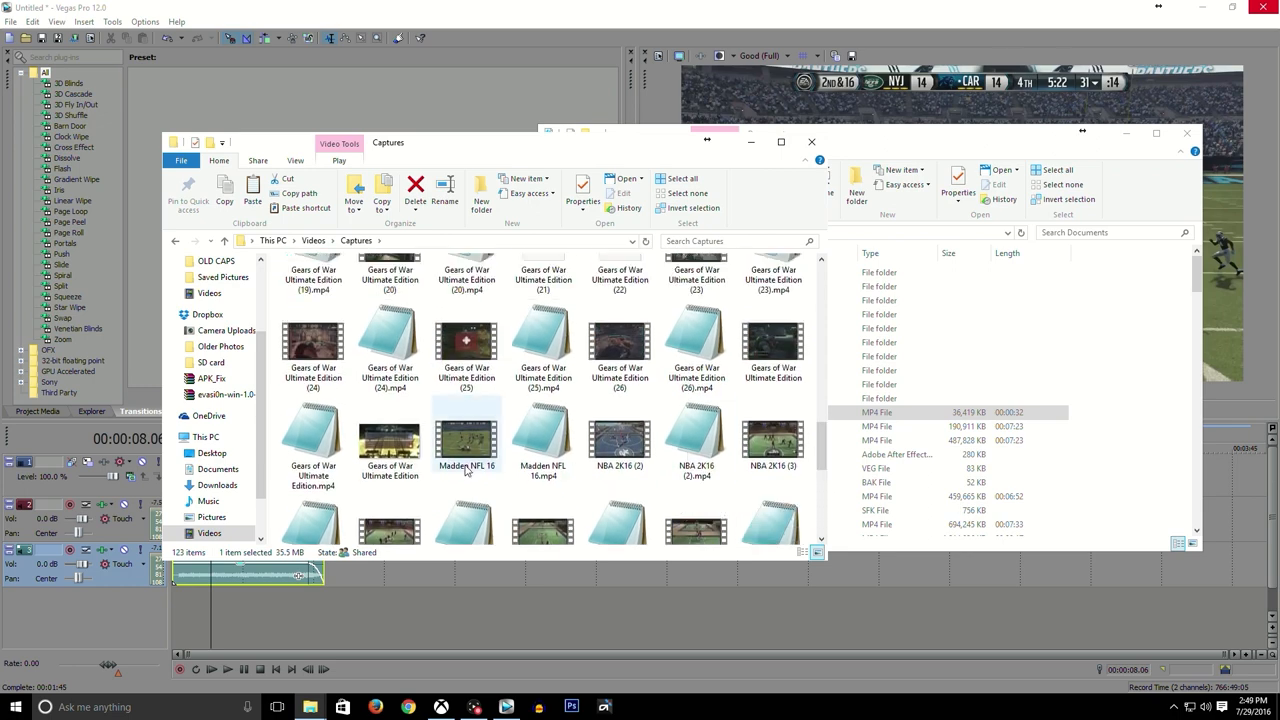
# Select the original Madden NFL 16 capture in the Captures listing
pyautogui.click(466, 436)
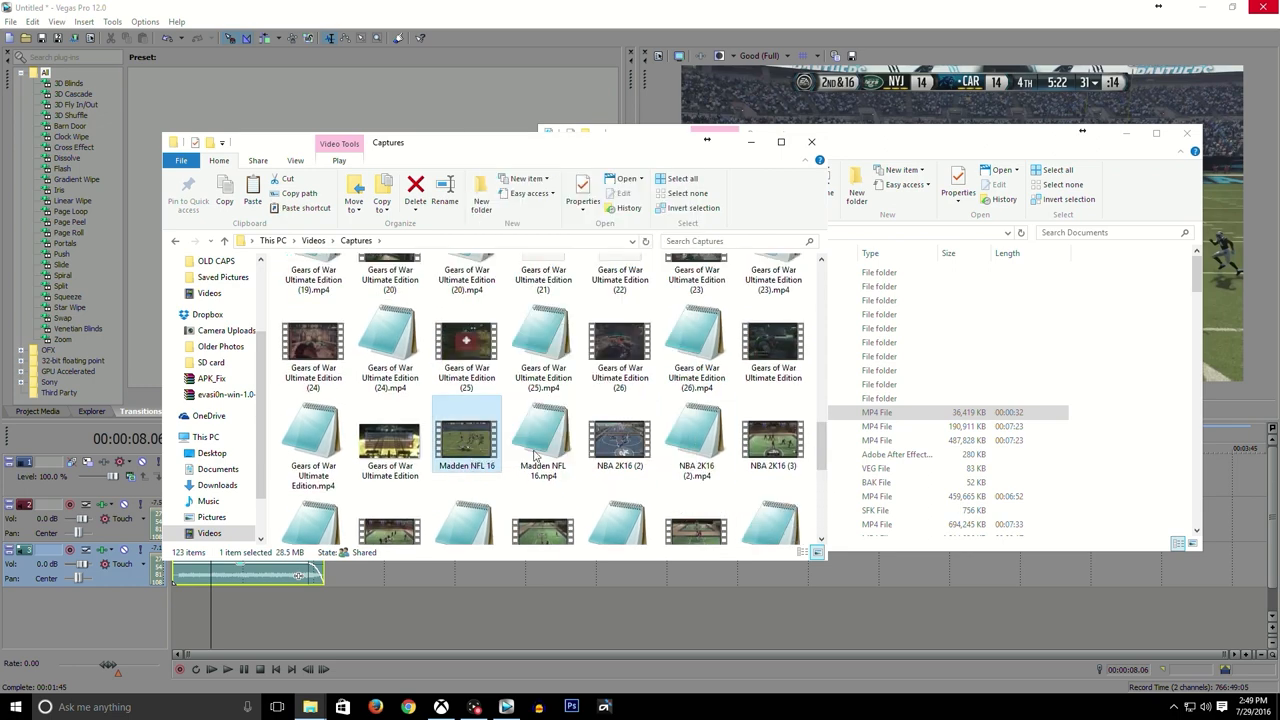
pyautogui.click(584, 192)
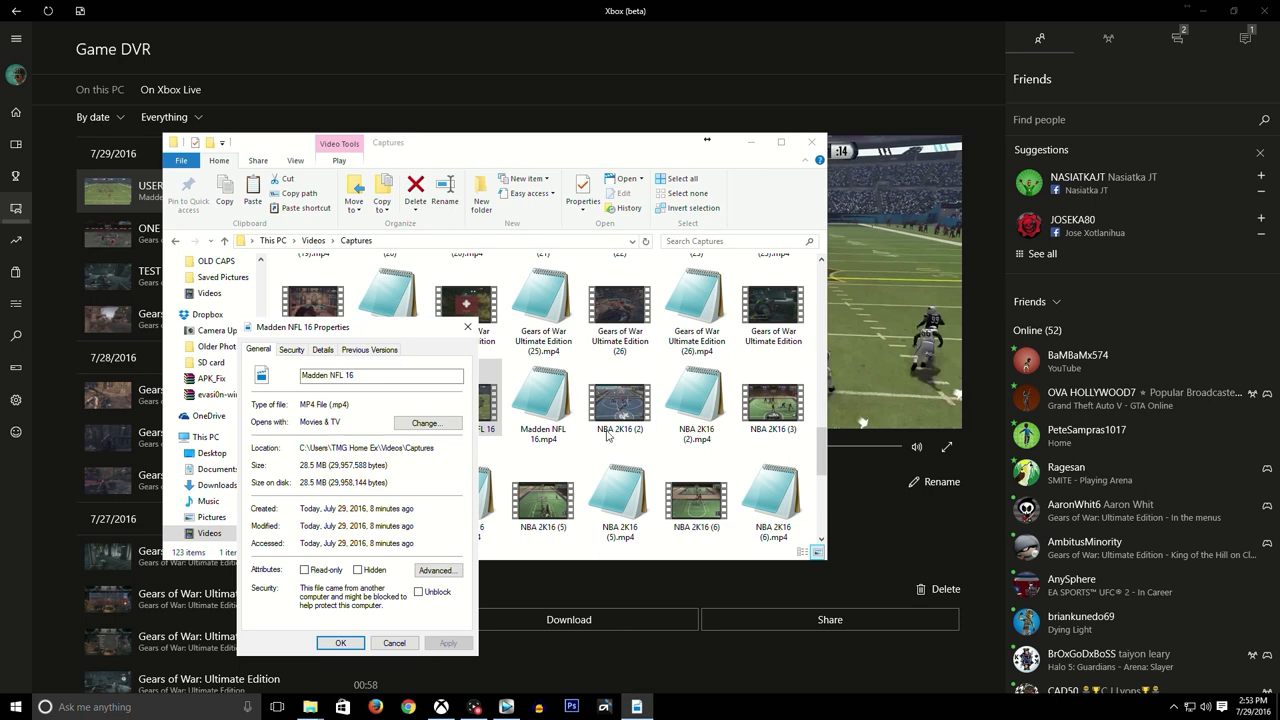
# Show the Details metadata of both USER PICK and the Madden NFL 16 capture side by side
pyautogui.rightClick(544, 490)
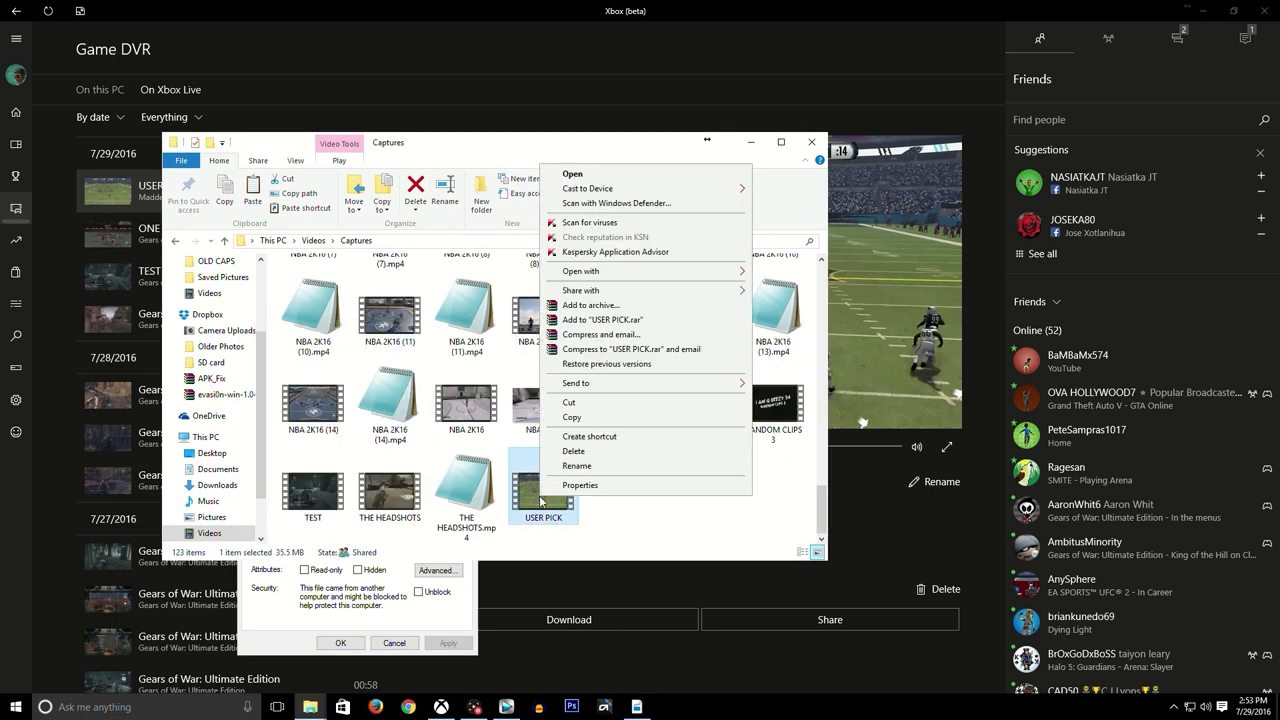
pyautogui.click(580, 486)
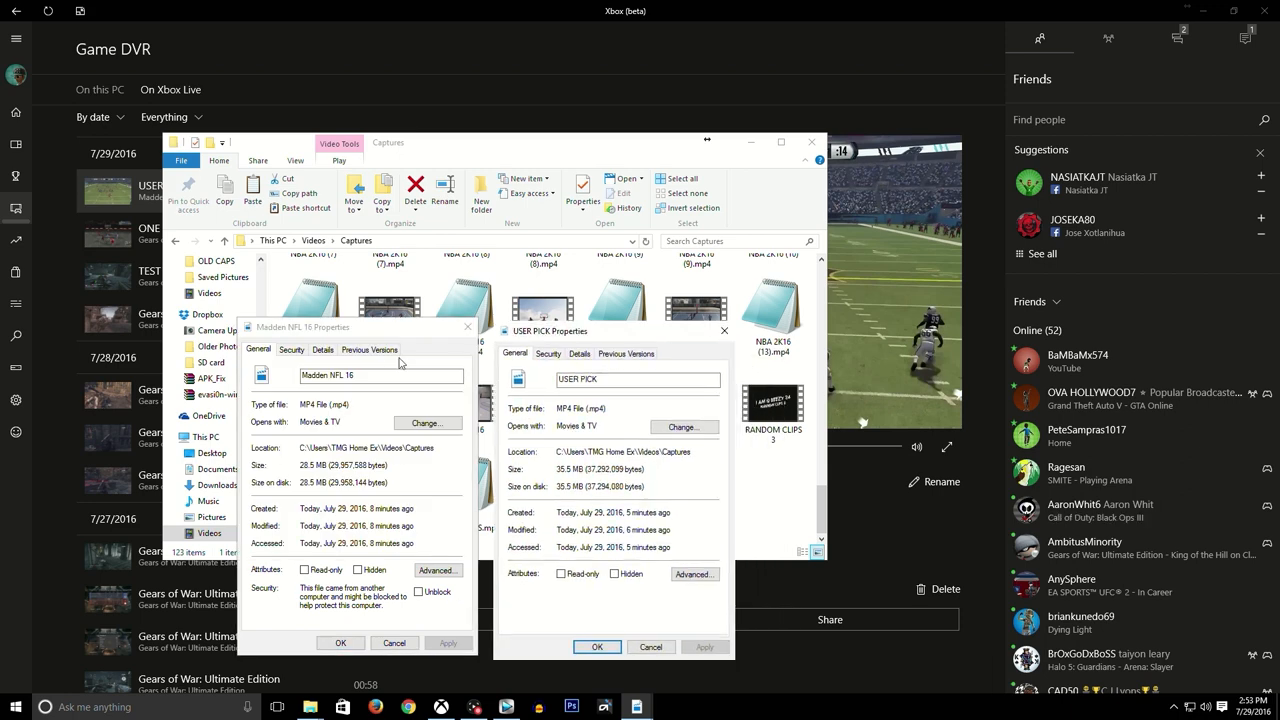
pyautogui.click(322, 348)
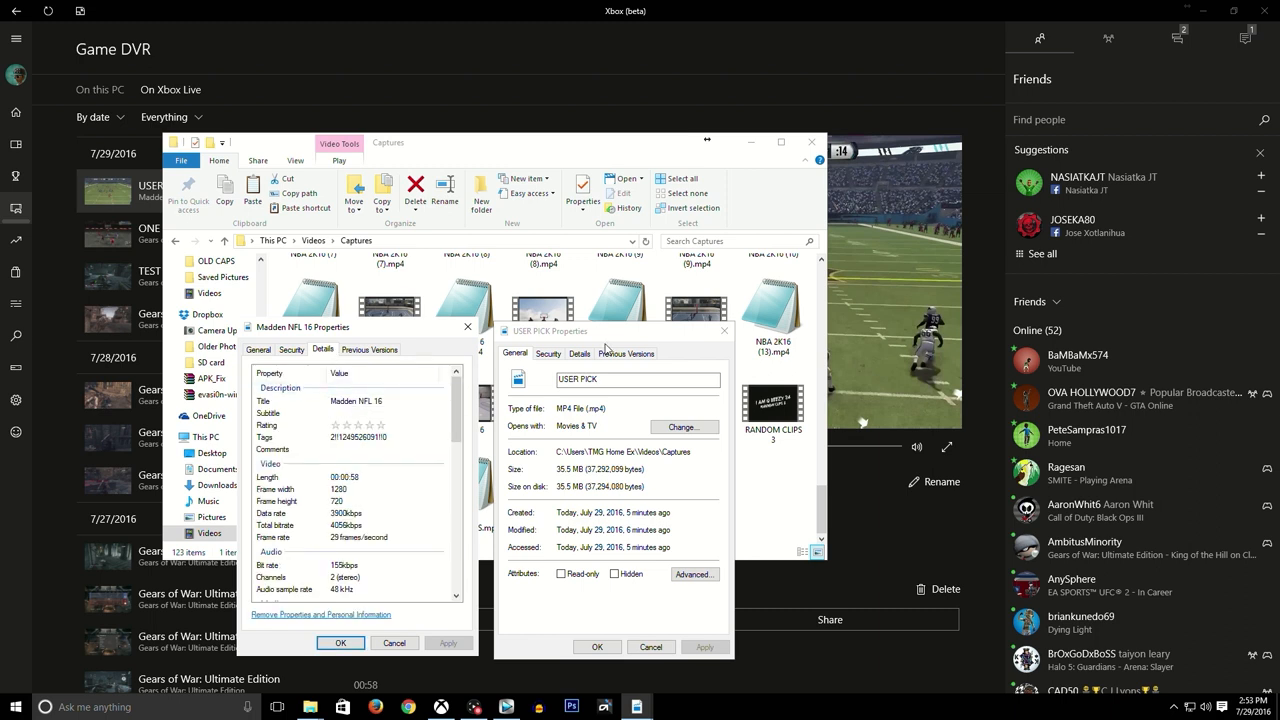
pyautogui.click(580, 352)
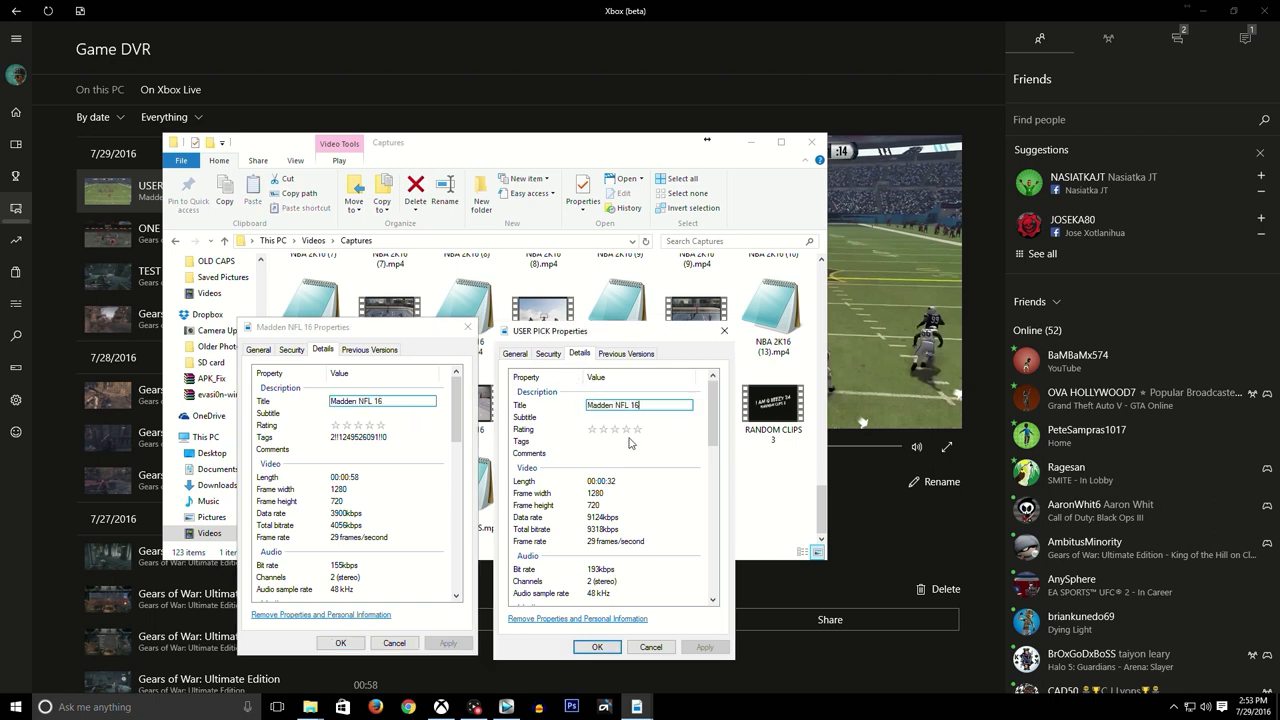
# Give USER PICK the Madden title, tag and Microsoft Game DVR contributing artist, then save
pyautogui.click(380, 436)
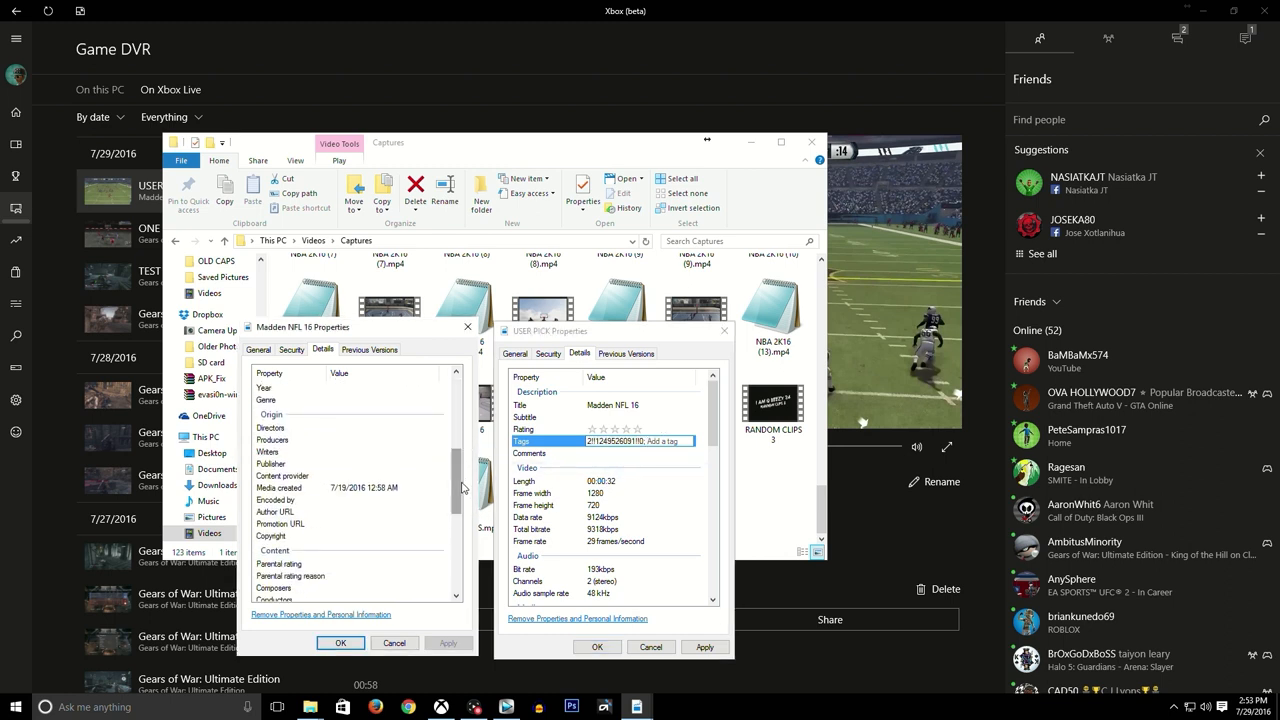
pyautogui.scroll(-3)
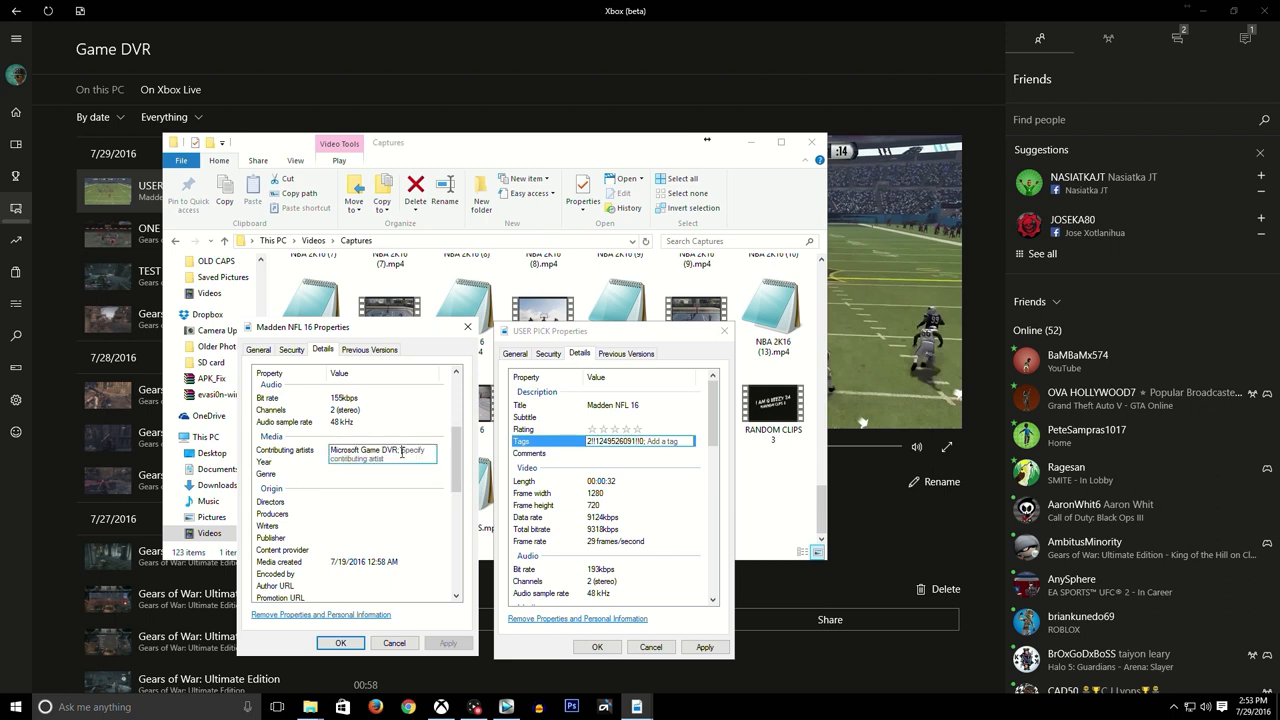
pyautogui.click(382, 448)
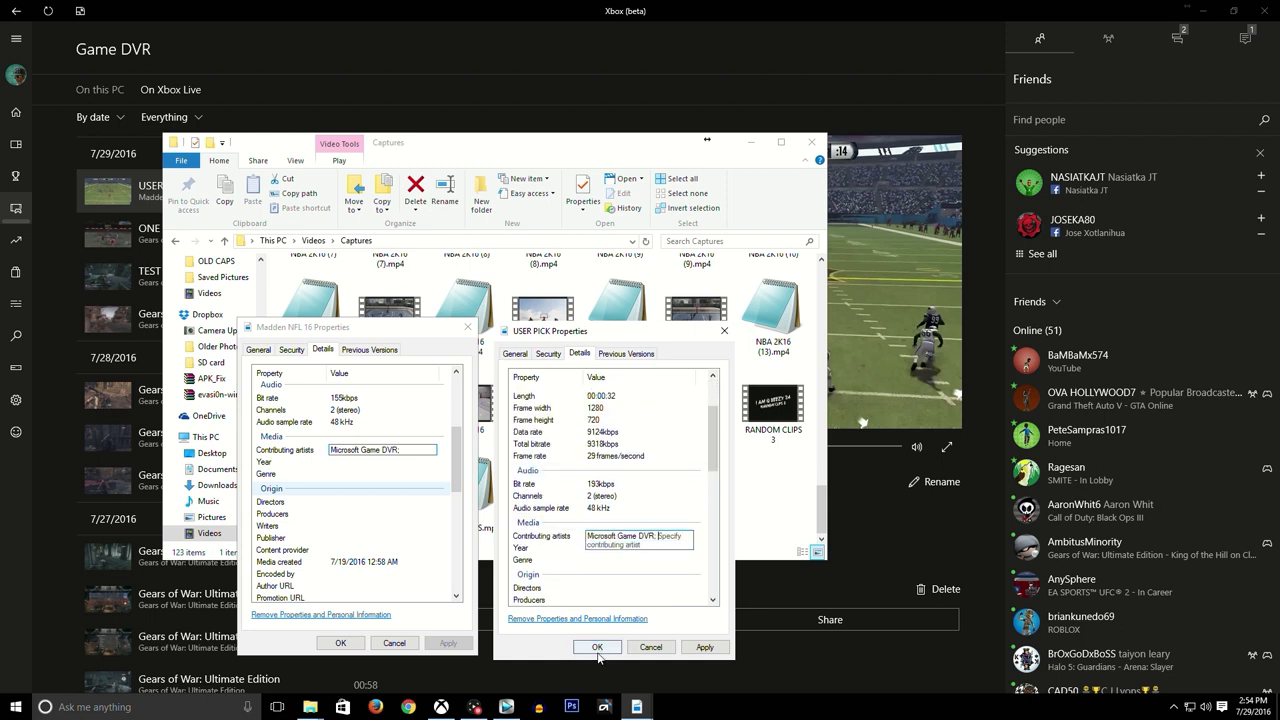
pyautogui.click(596, 648)
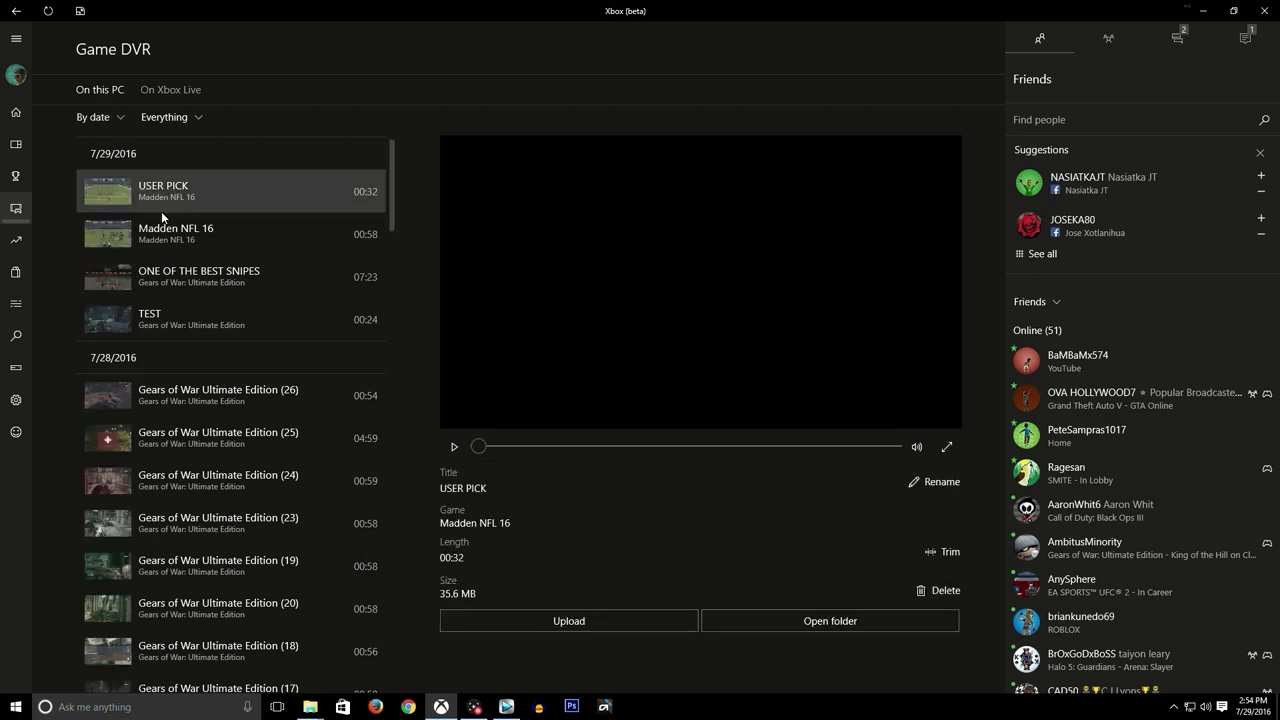
pyautogui.moveTo(448, 528)
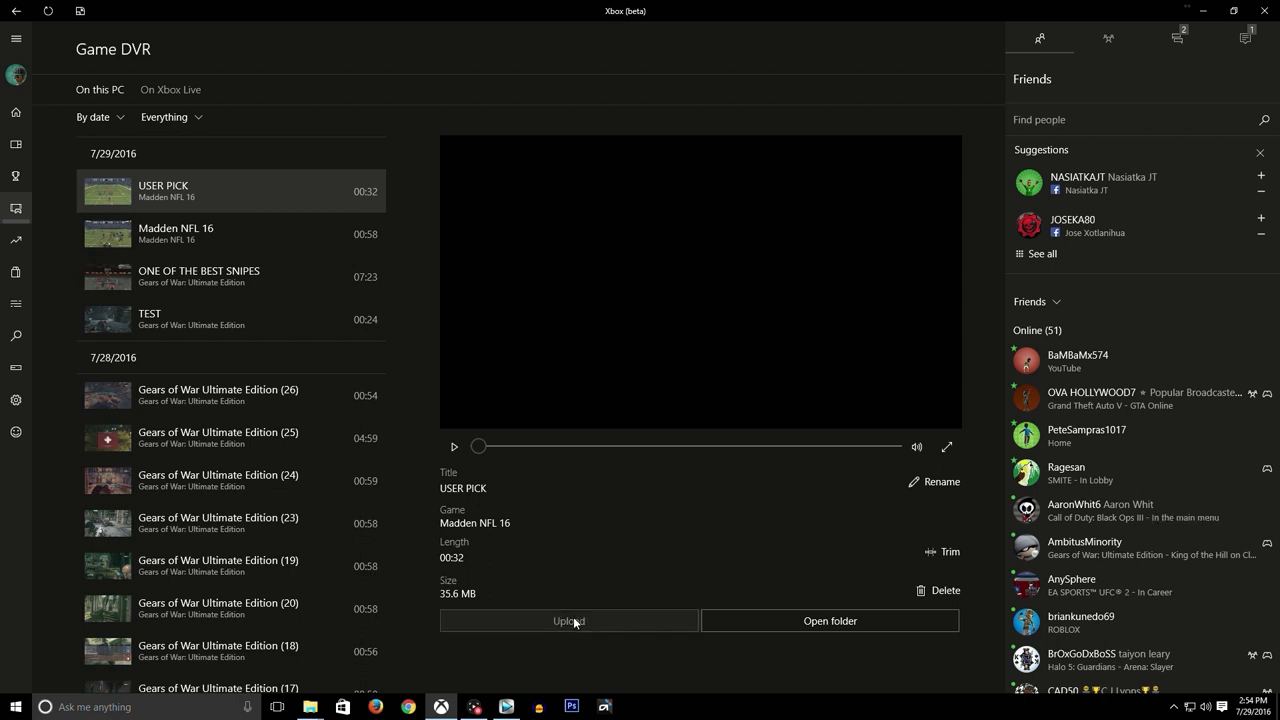
# Upload USER PICK to Xbox Live and view it in the Xbox Live clip list
pyautogui.click(568, 620)
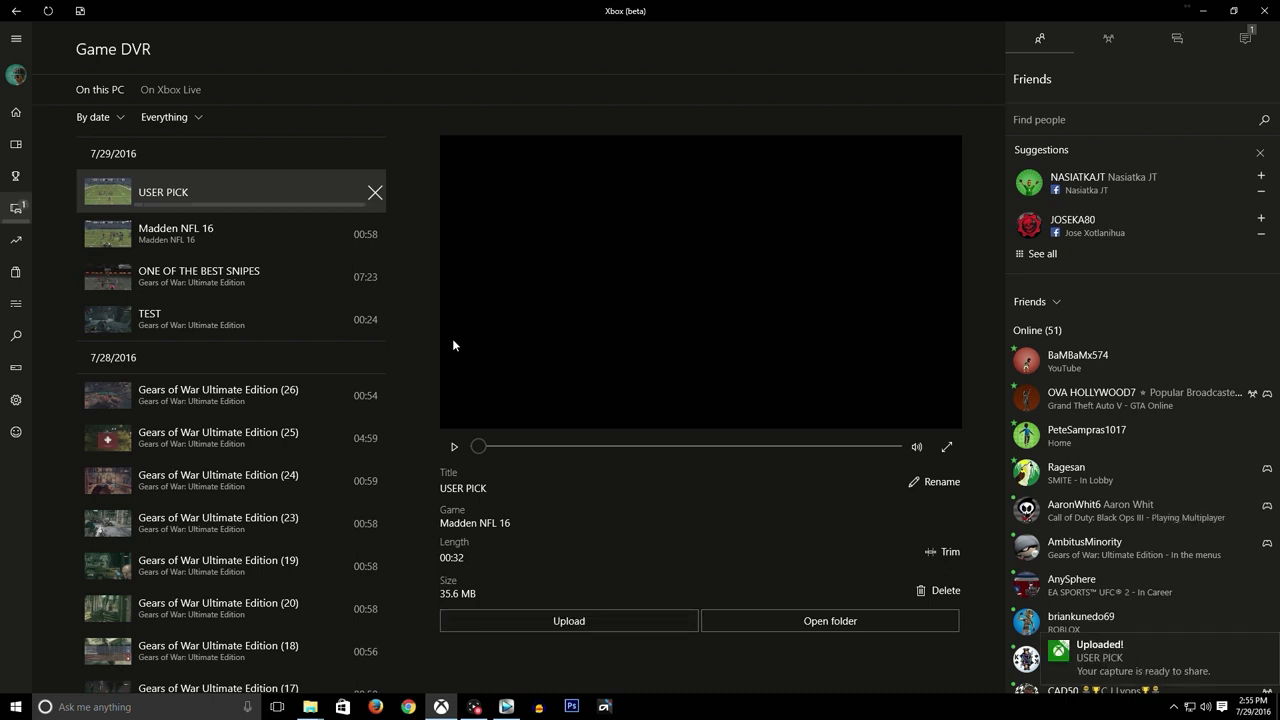
pyautogui.click(170, 88)
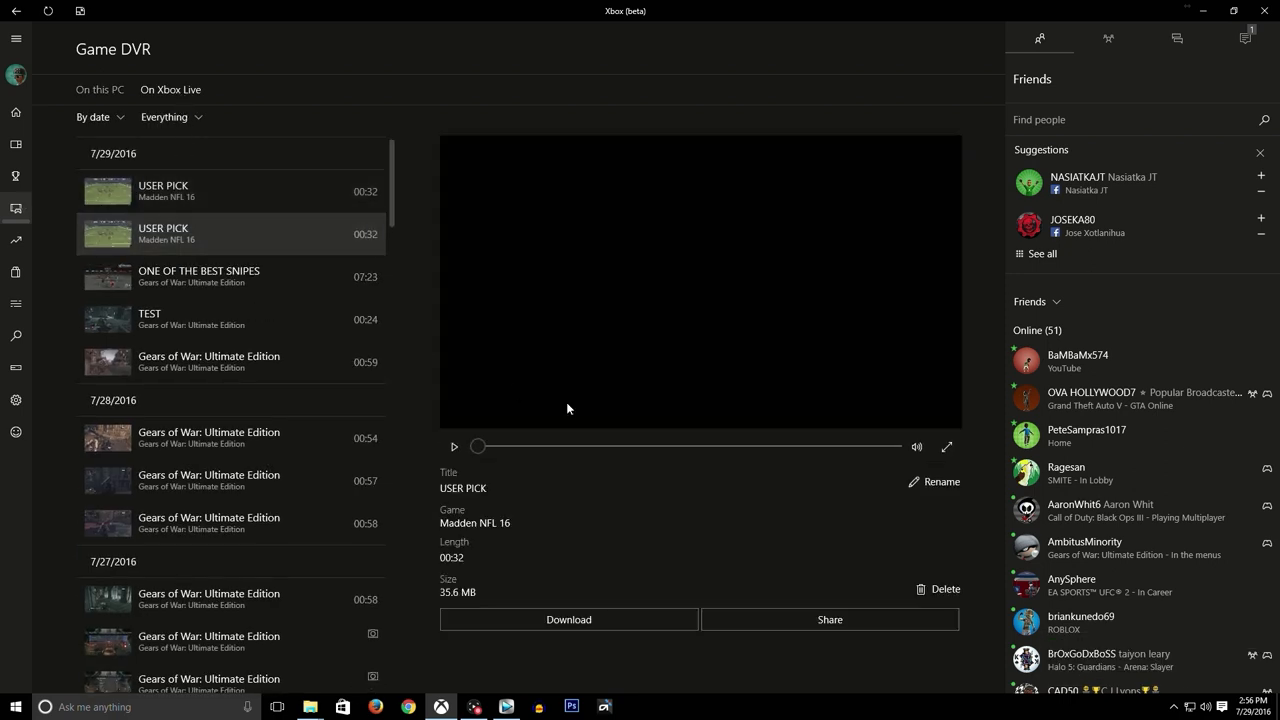
# Select the uploaded USER PICK Madden NFL 16 clip from Xbox Live and play it back briefly
pyautogui.click(944, 588)
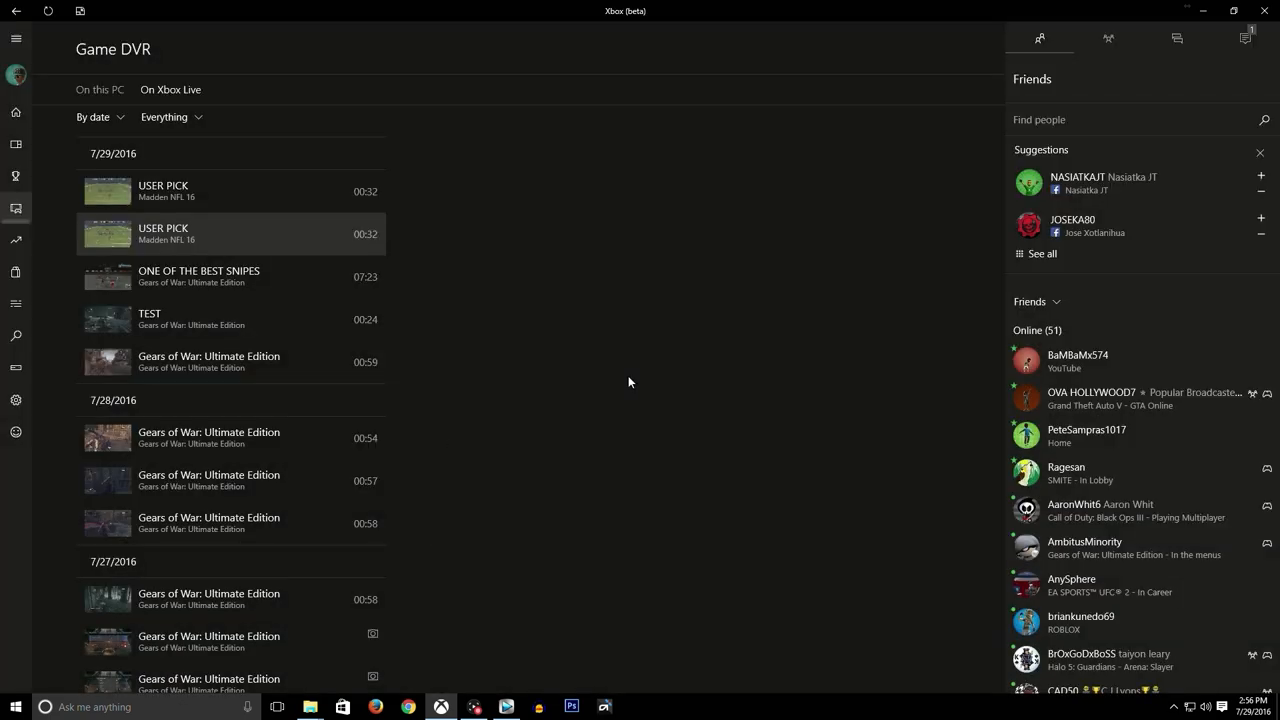
pyautogui.click(164, 192)
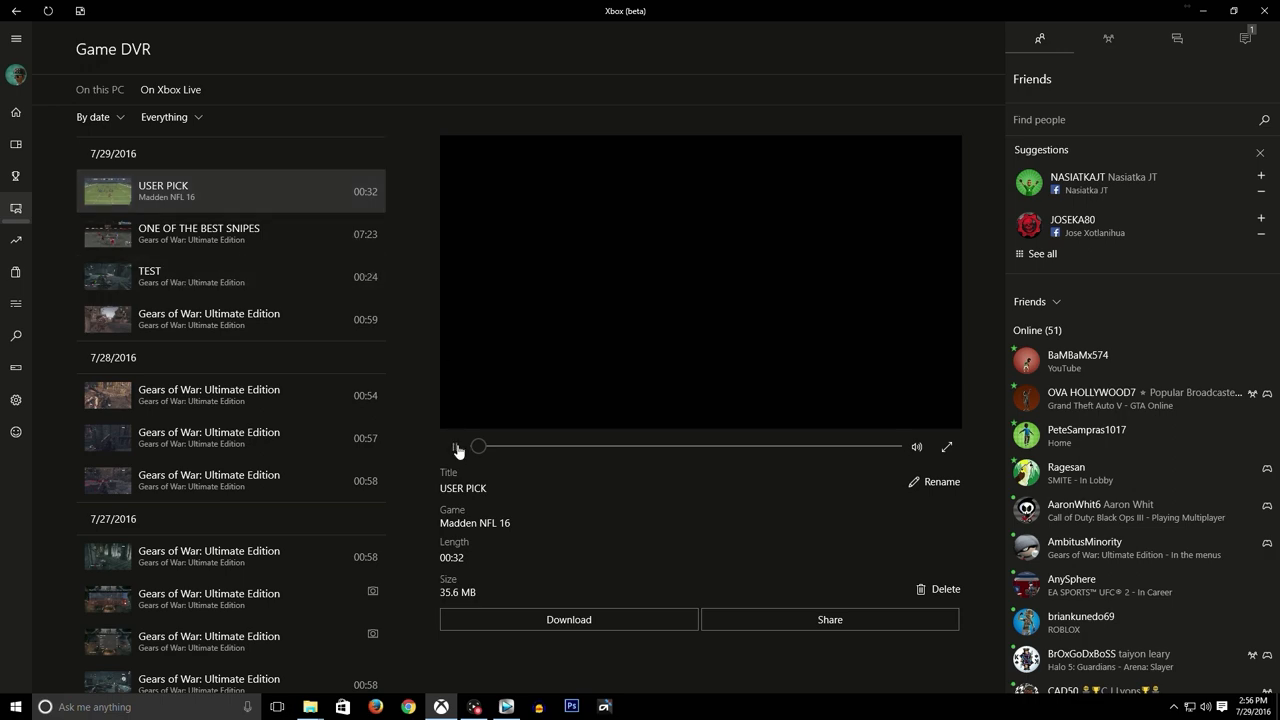
pyautogui.click(456, 446)
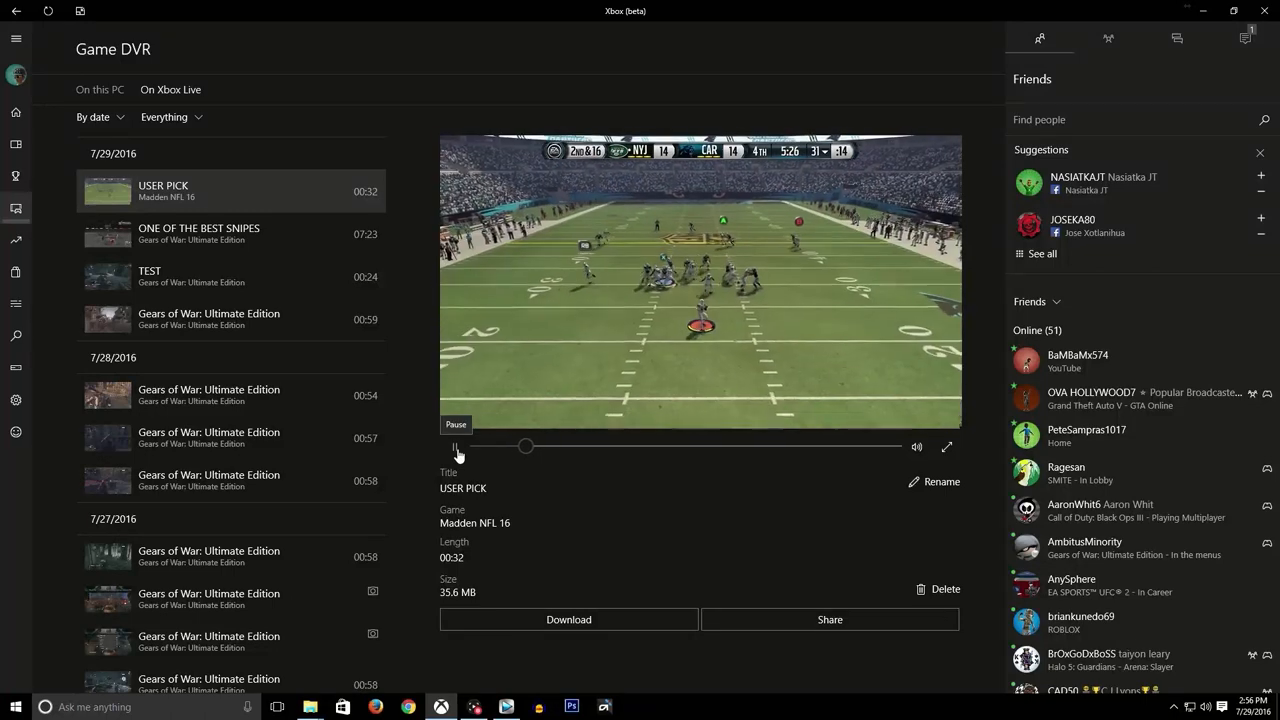
pyautogui.click(456, 446)
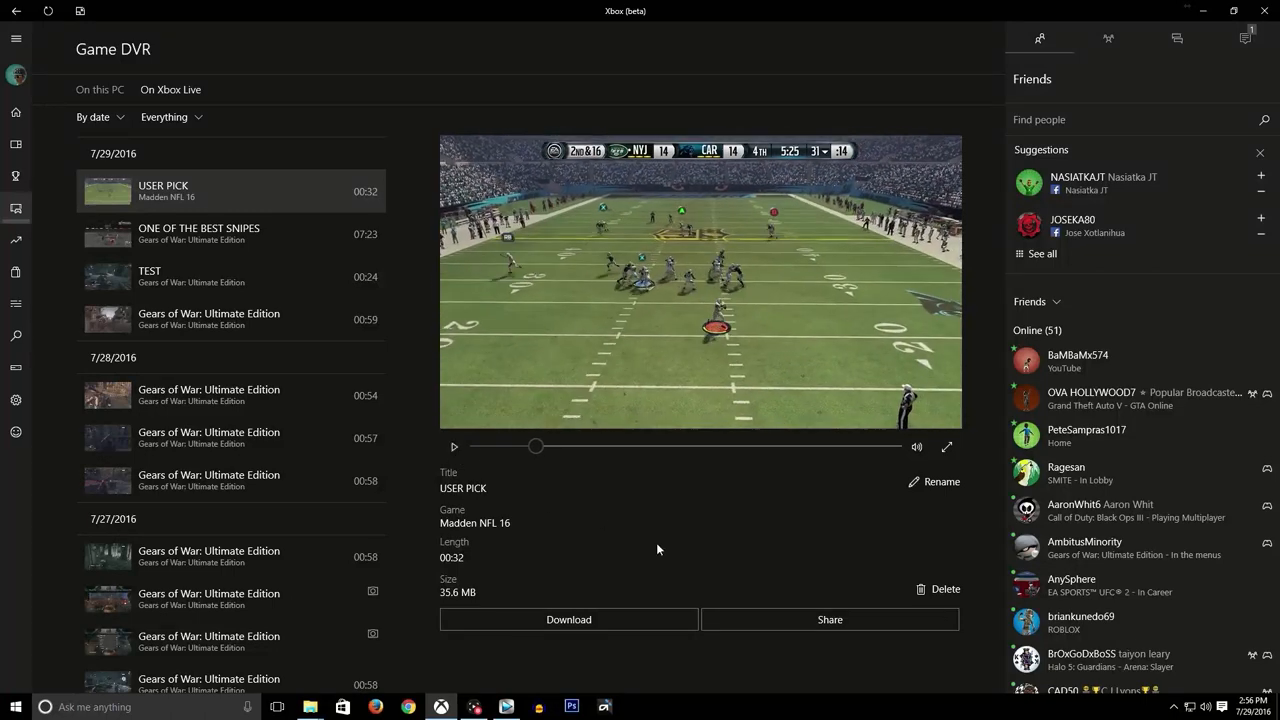
# Start sharing the clip to the activity feed, then cancel the post
pyautogui.click(828, 620)
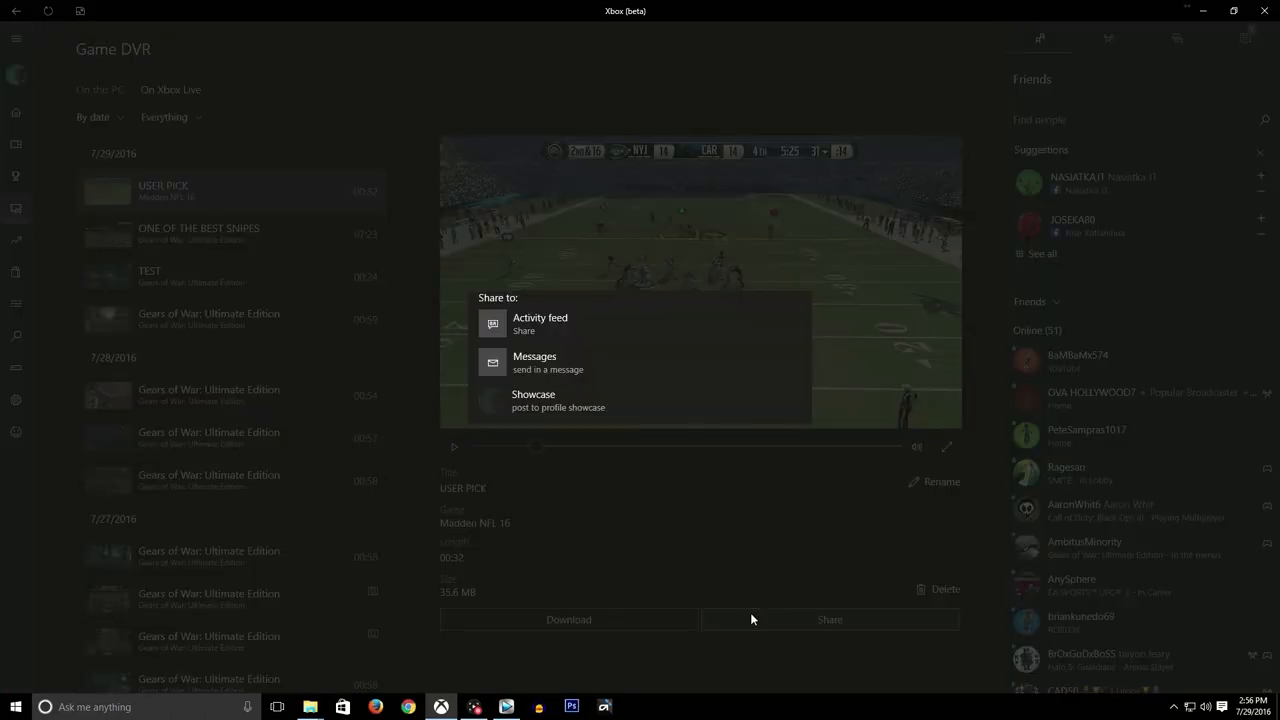
pyautogui.click(540, 324)
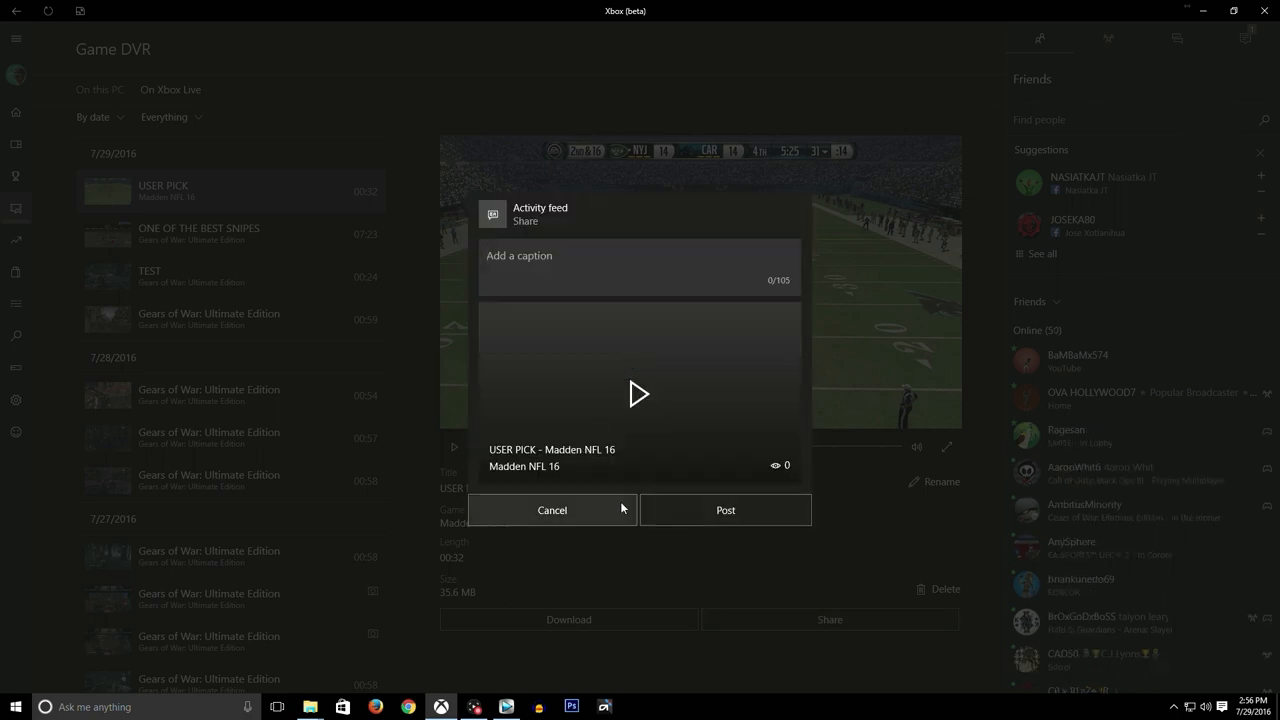
pyautogui.click(552, 510)
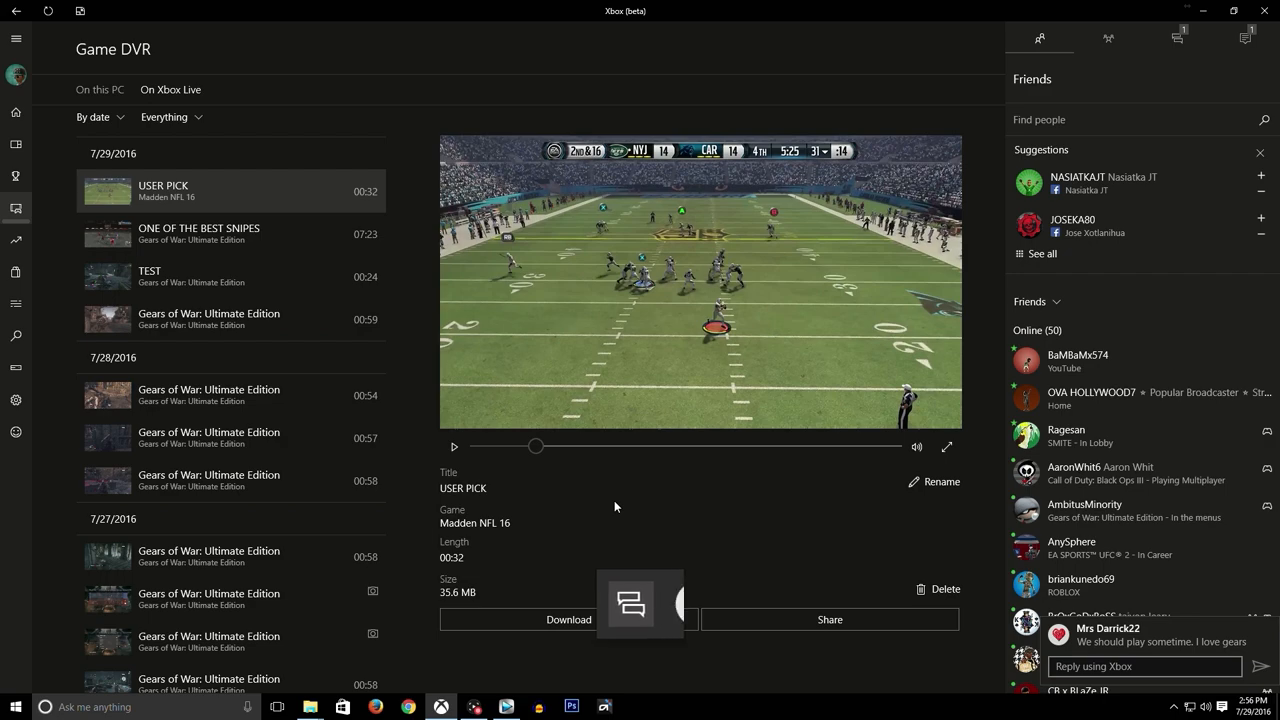